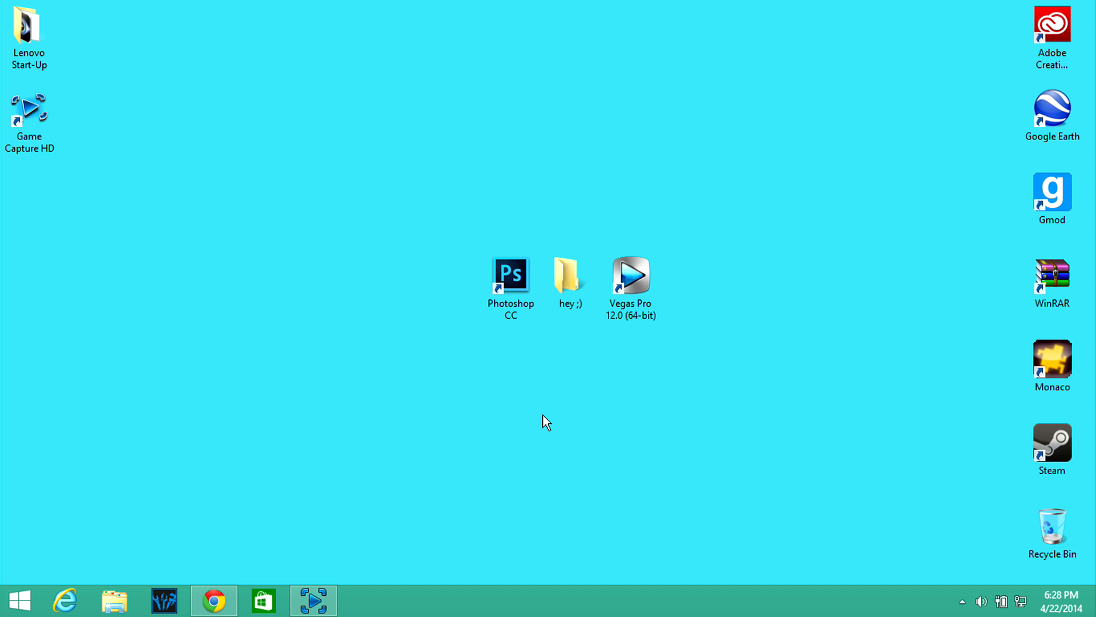
mouse_move(671, 208)
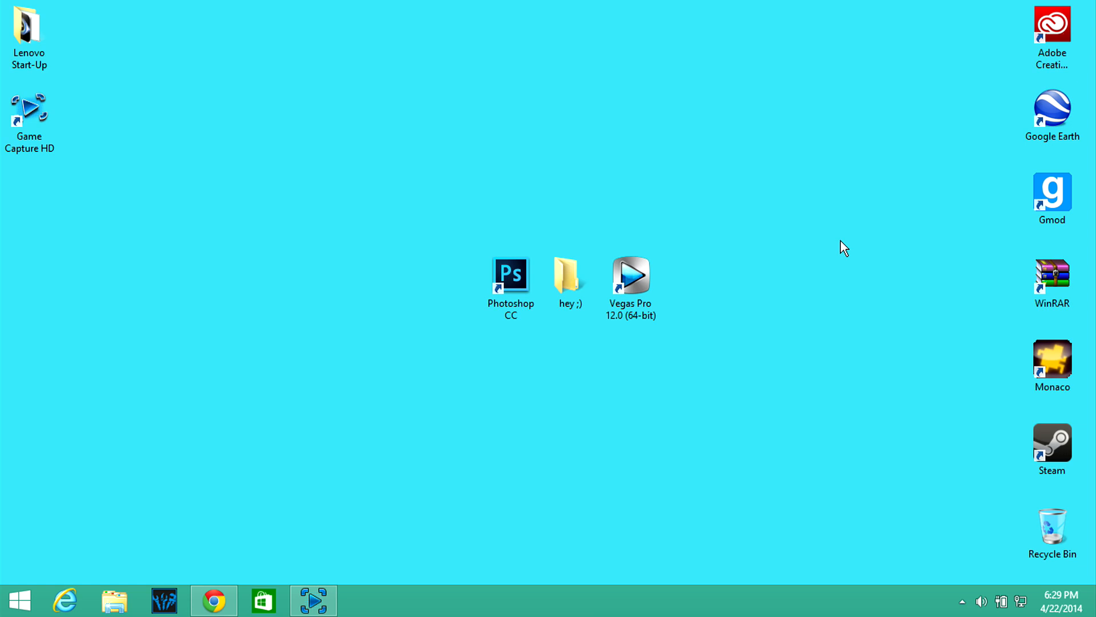
mouse_move(436, 376)
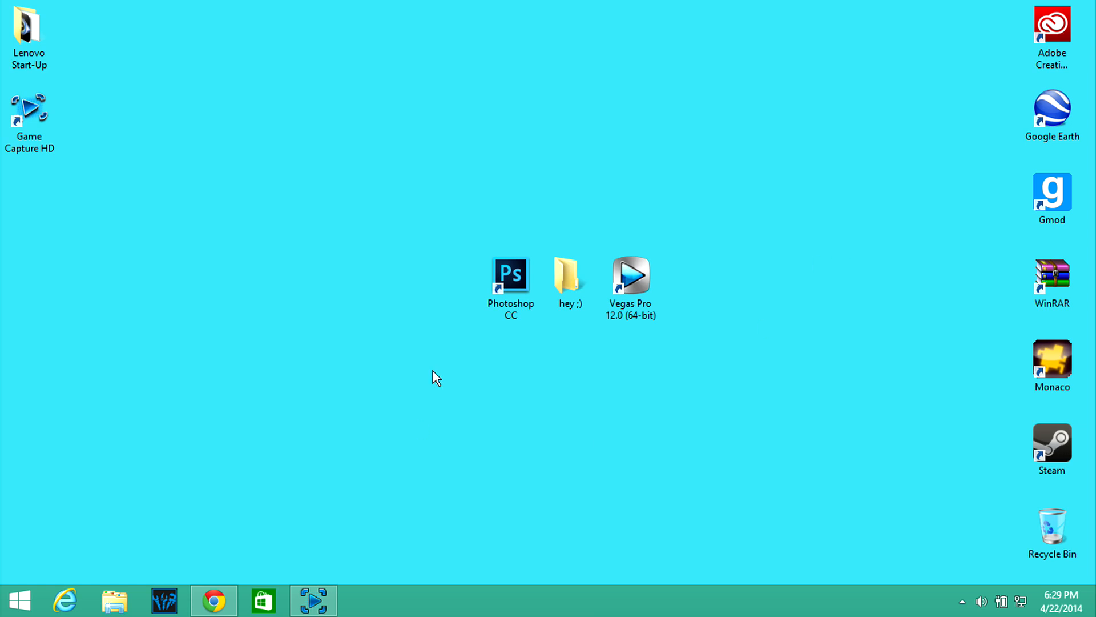
- Search for %localappdata% in the Search charm to list the Local and LocalLow folders
left_click(570, 274)
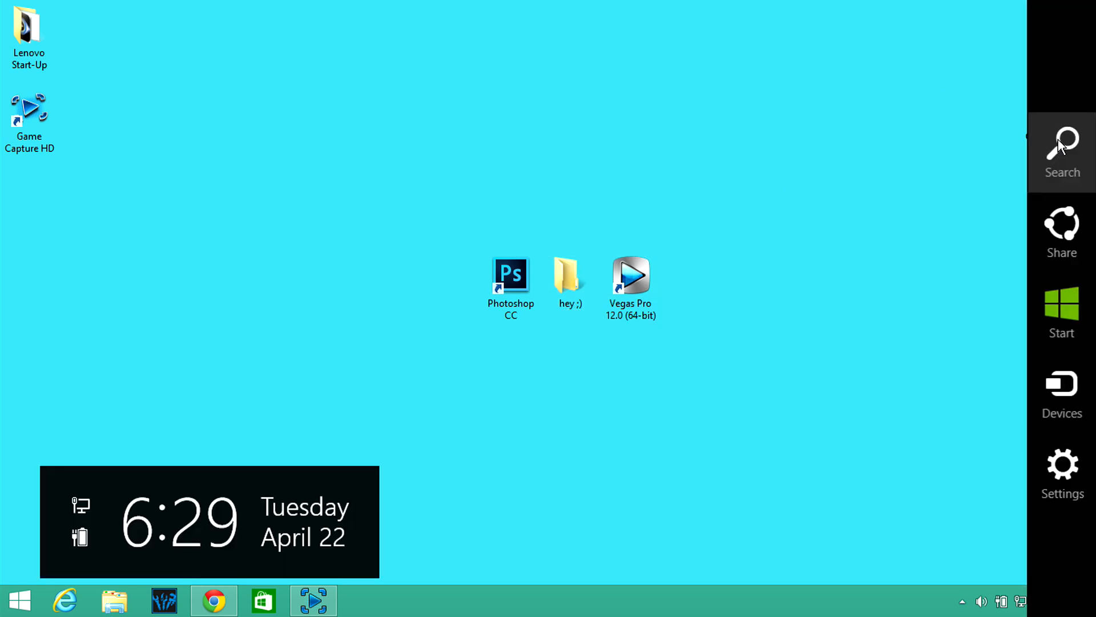
left_click(1062, 152)
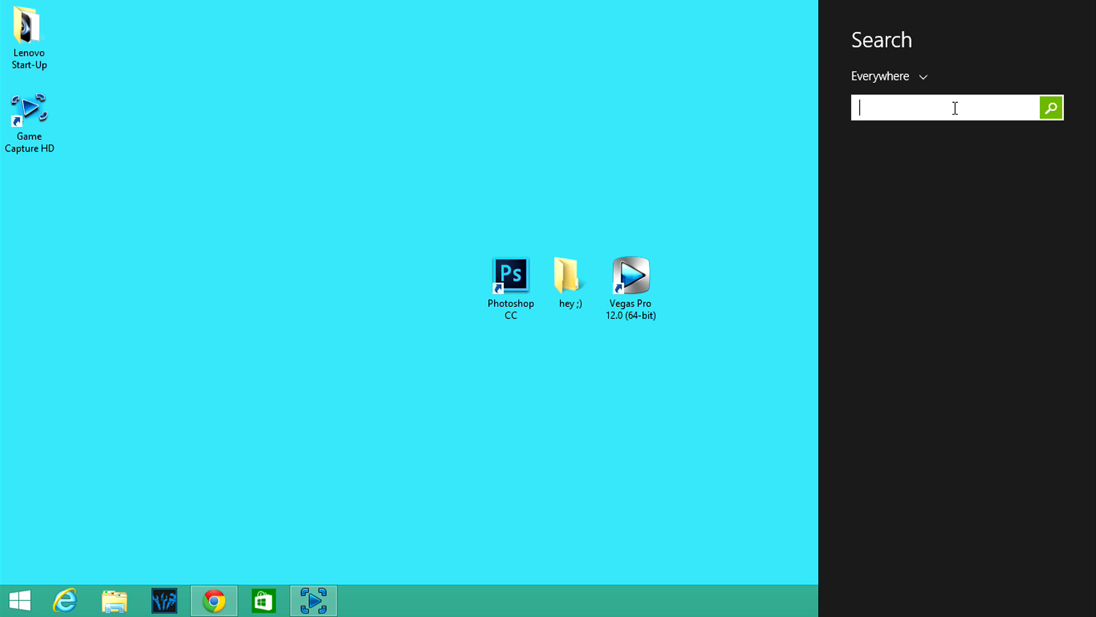
type("%locl")
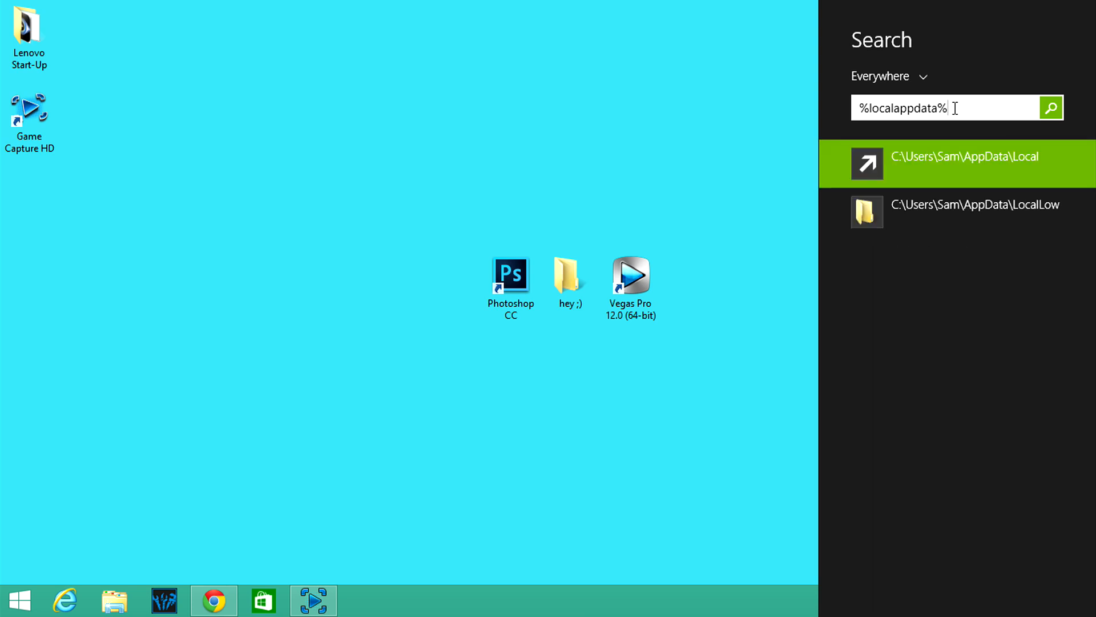
- Open the Local app data folder and go into the DayZ folder
left_click(963, 165)
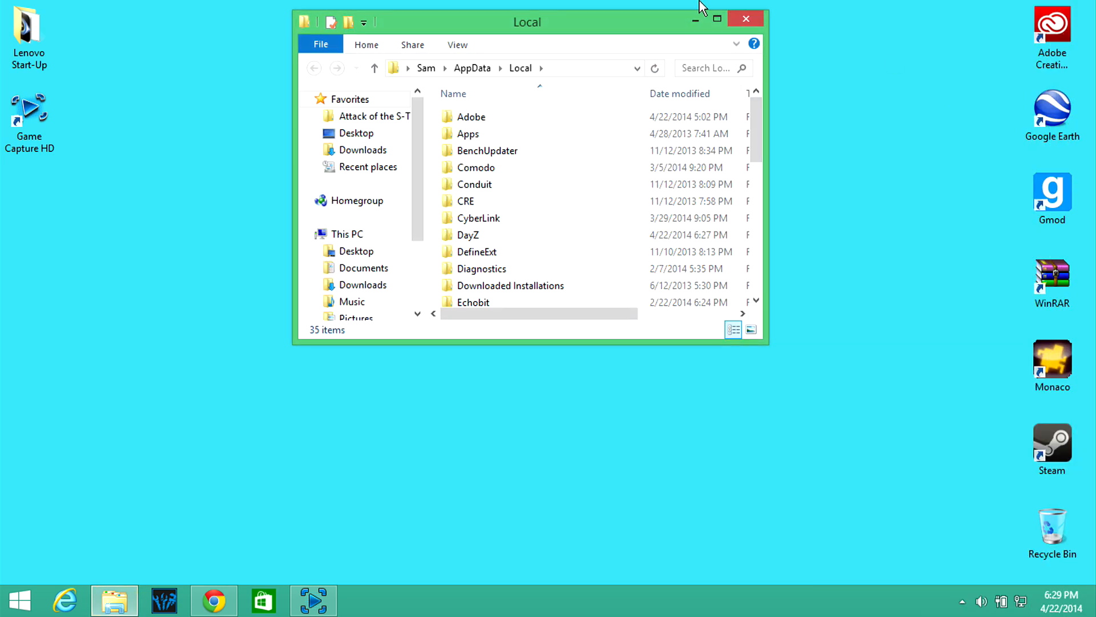
left_click(488, 150)
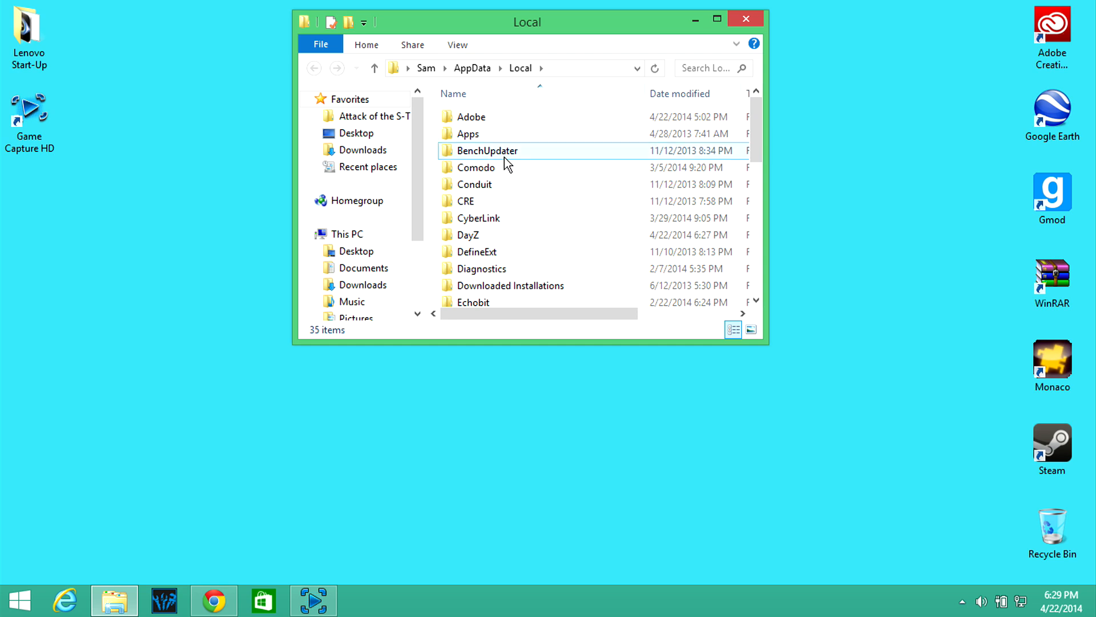
left_click(467, 234)
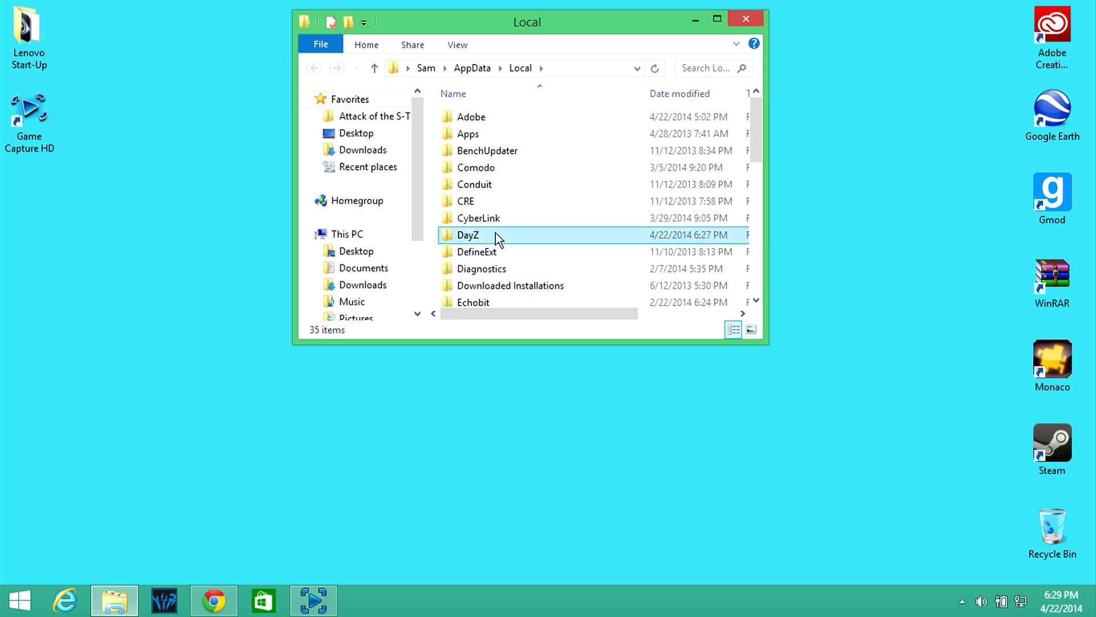
double_click(467, 234)
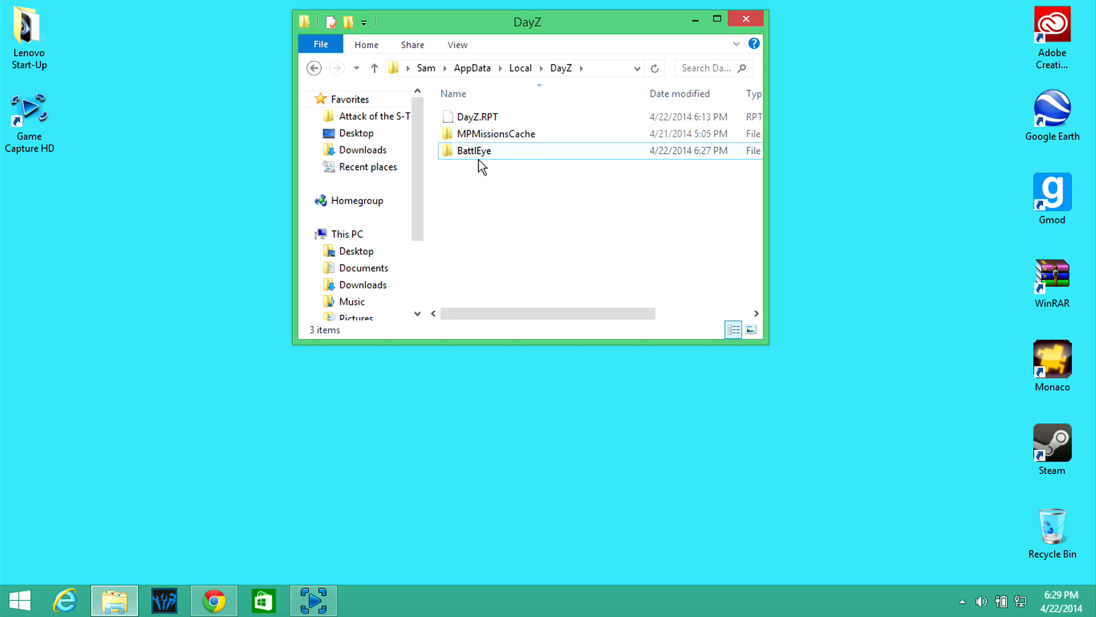
mouse_move(526, 152)
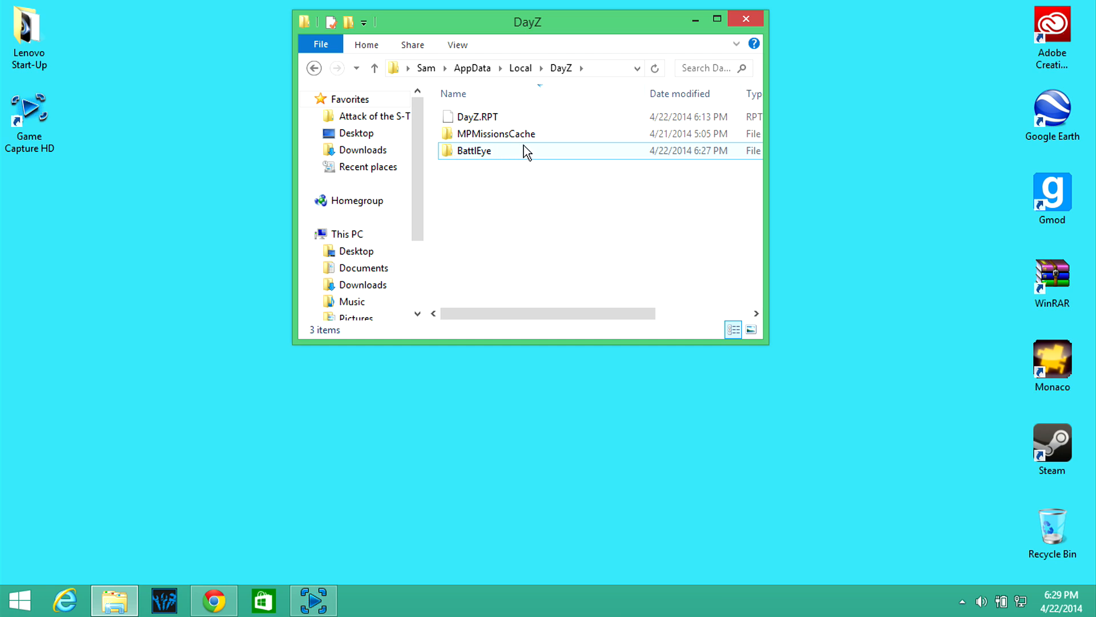
mouse_move(486, 163)
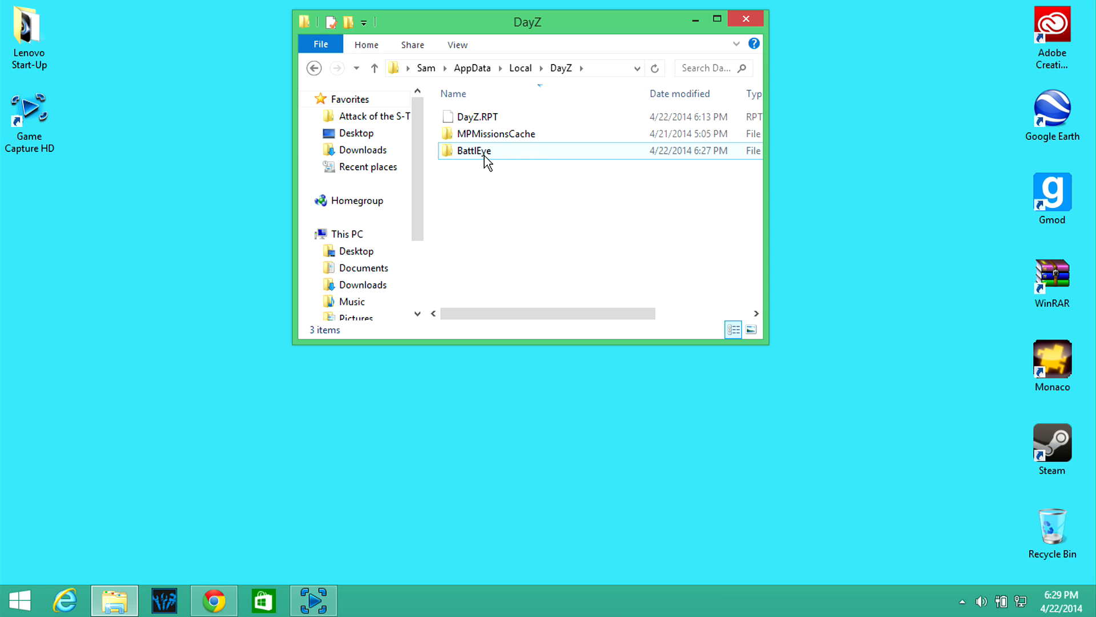
- Permanently delete the BattlEye folder and close the DayZ folder window
left_click(473, 150)
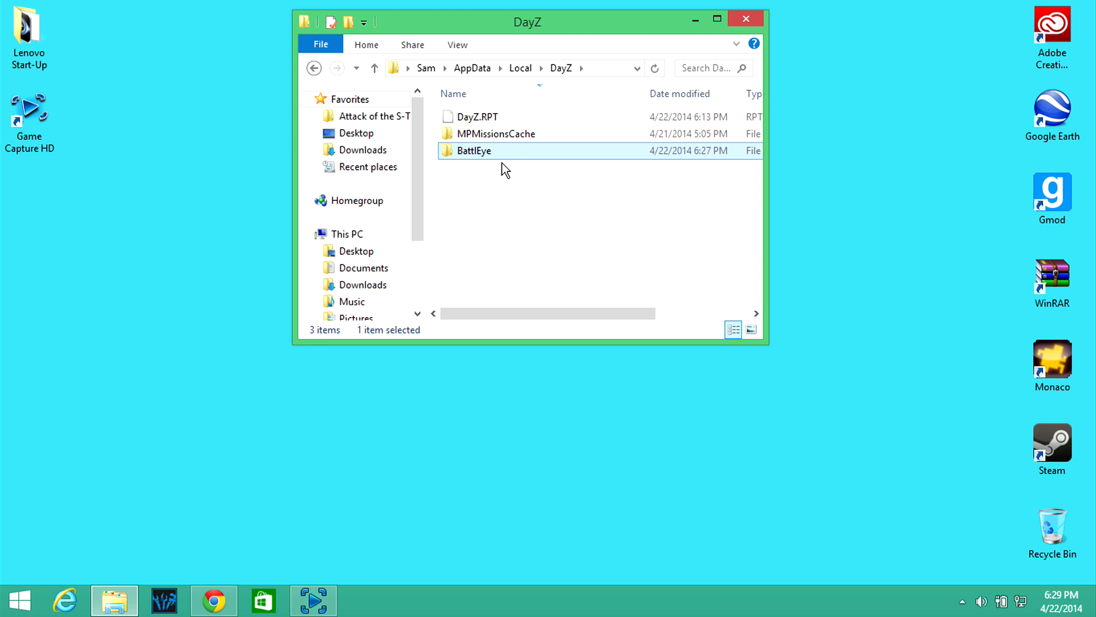
mouse_move(520, 153)
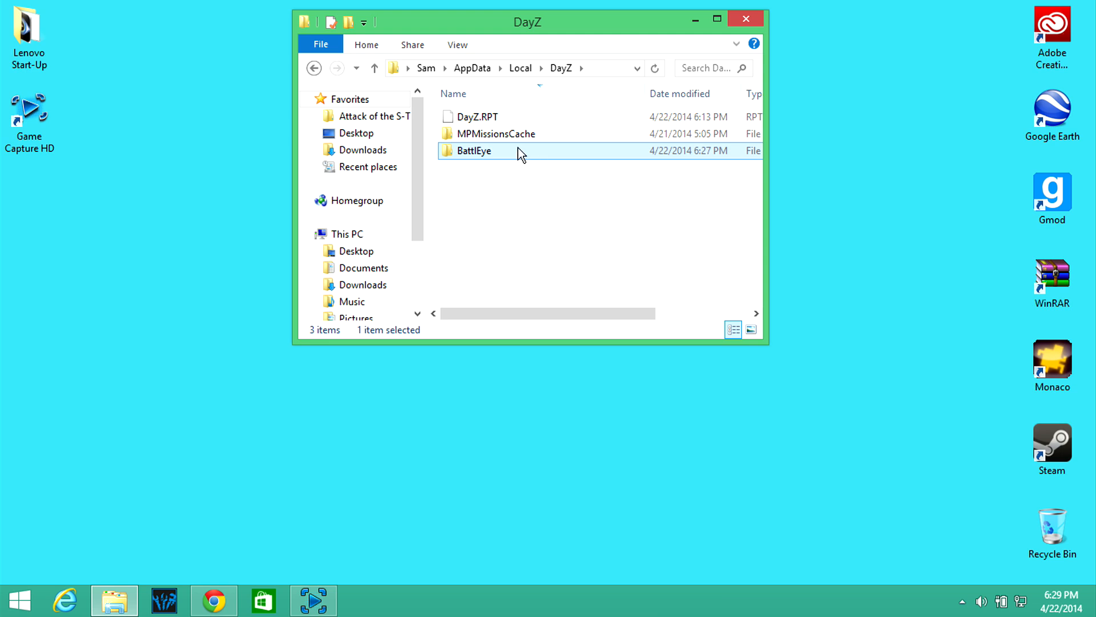
right_click(475, 151)
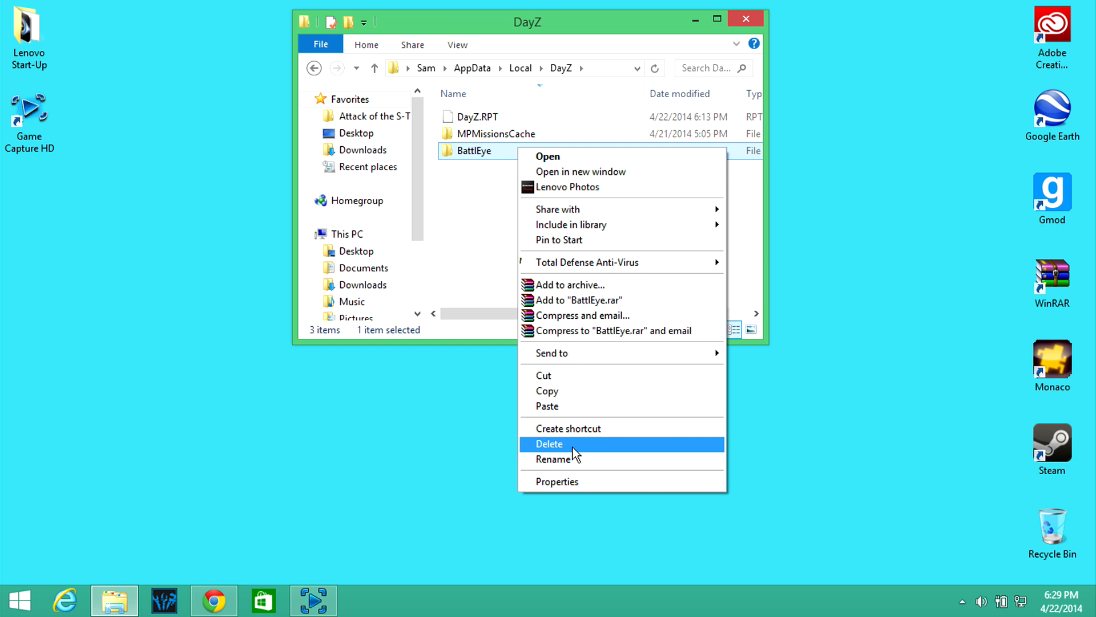
left_click(549, 443)
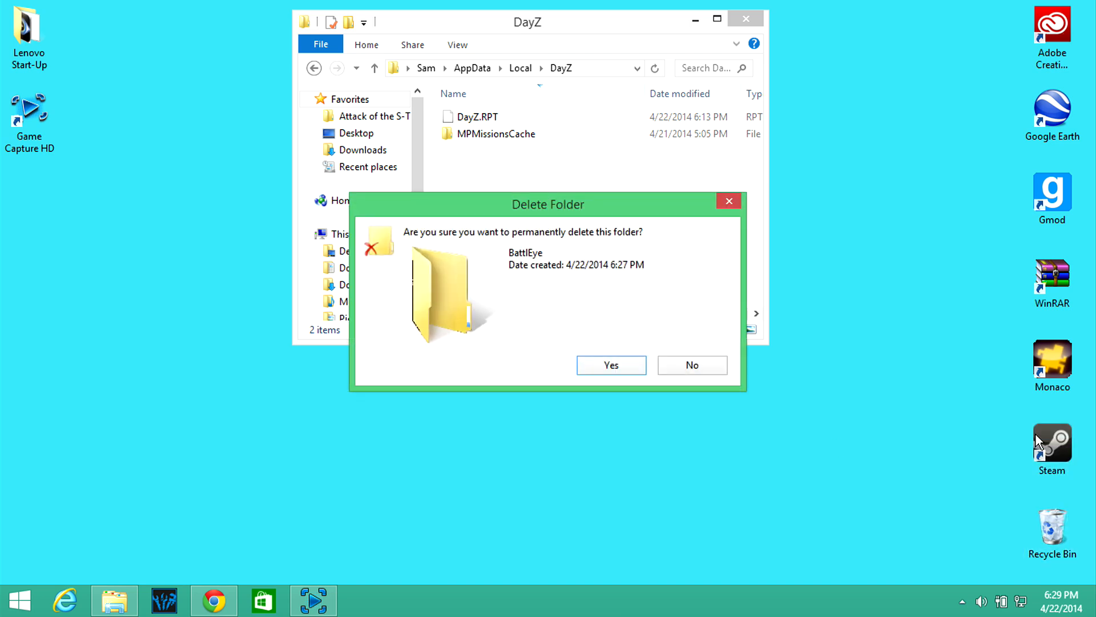
left_click(610, 365)
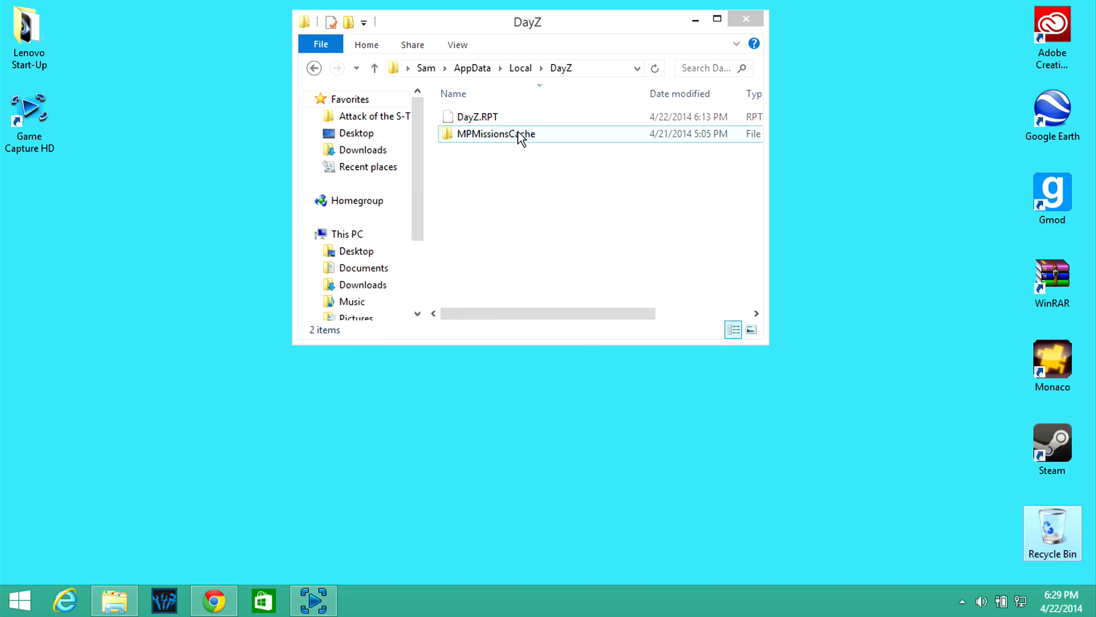
mouse_move(745, 19)
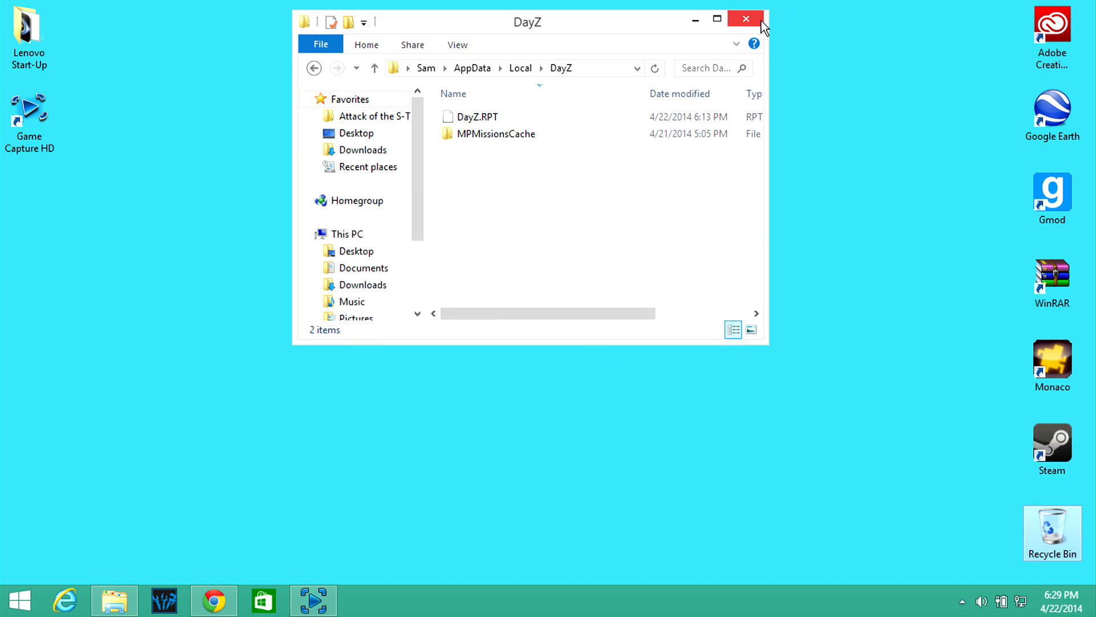
mouse_move(746, 19)
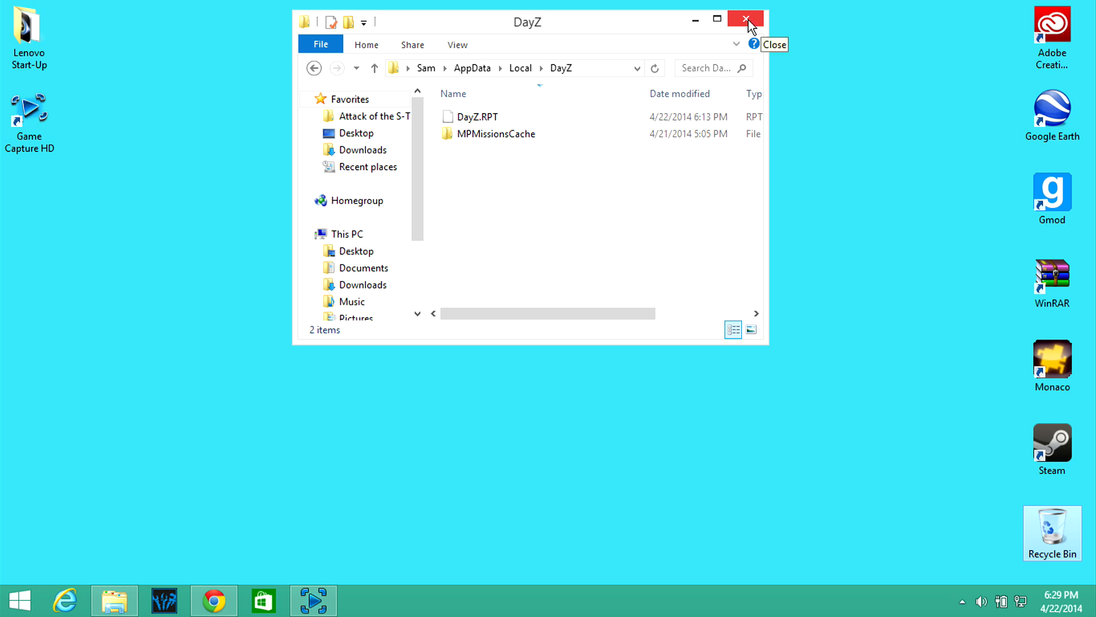
left_click(745, 20)
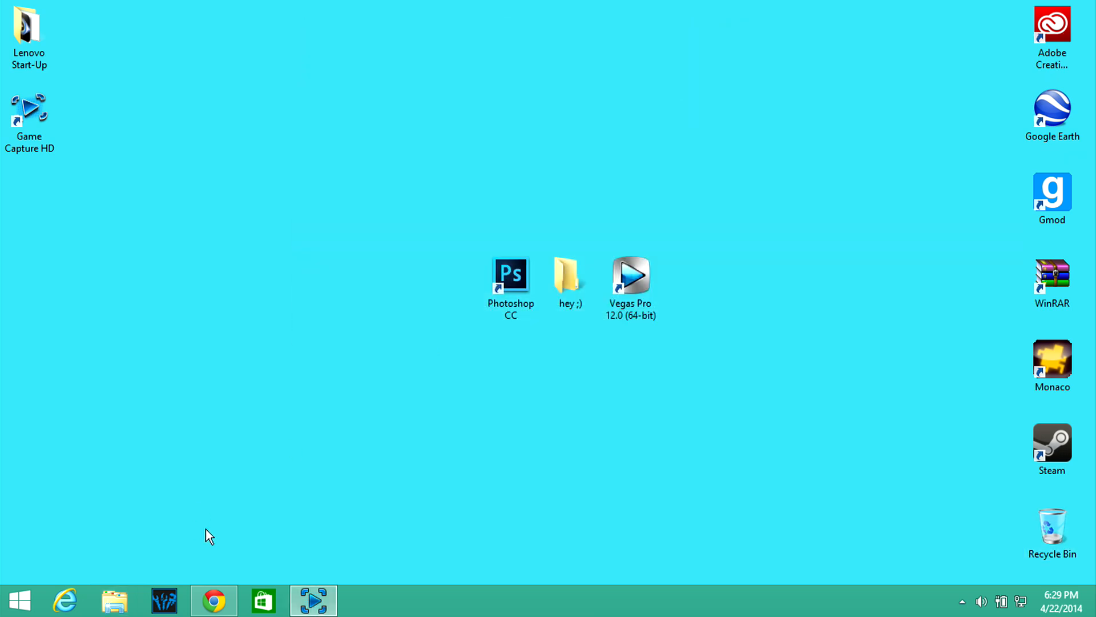
- Download and keep the DayZ BE Client DLL, move it to the desktop, then close Chrome
left_click(214, 600)
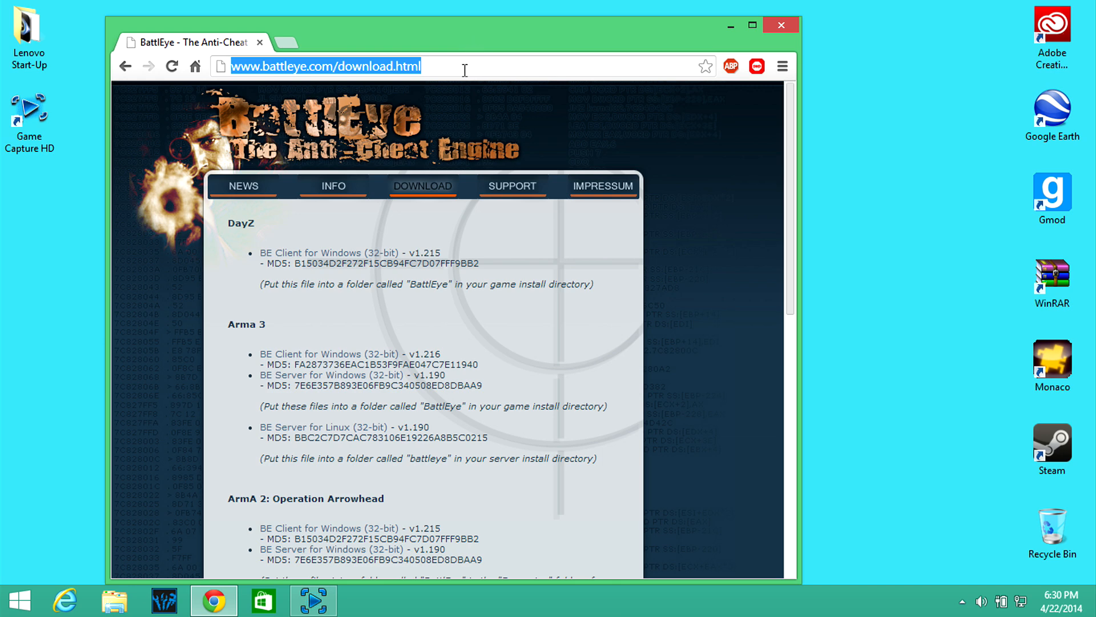
mouse_move(492, 83)
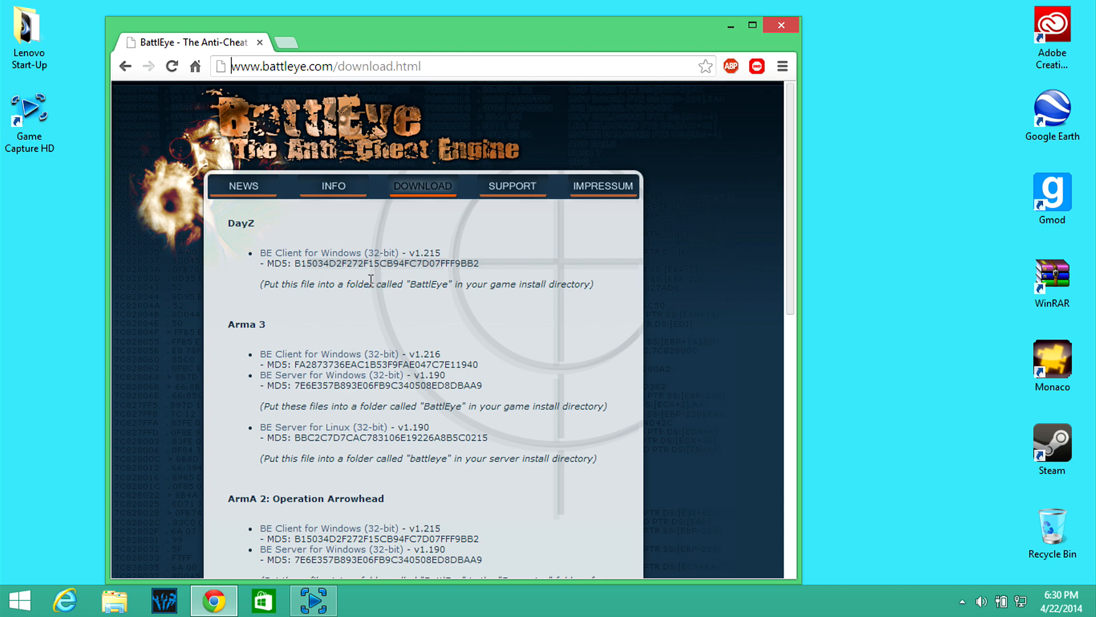
mouse_move(266, 255)
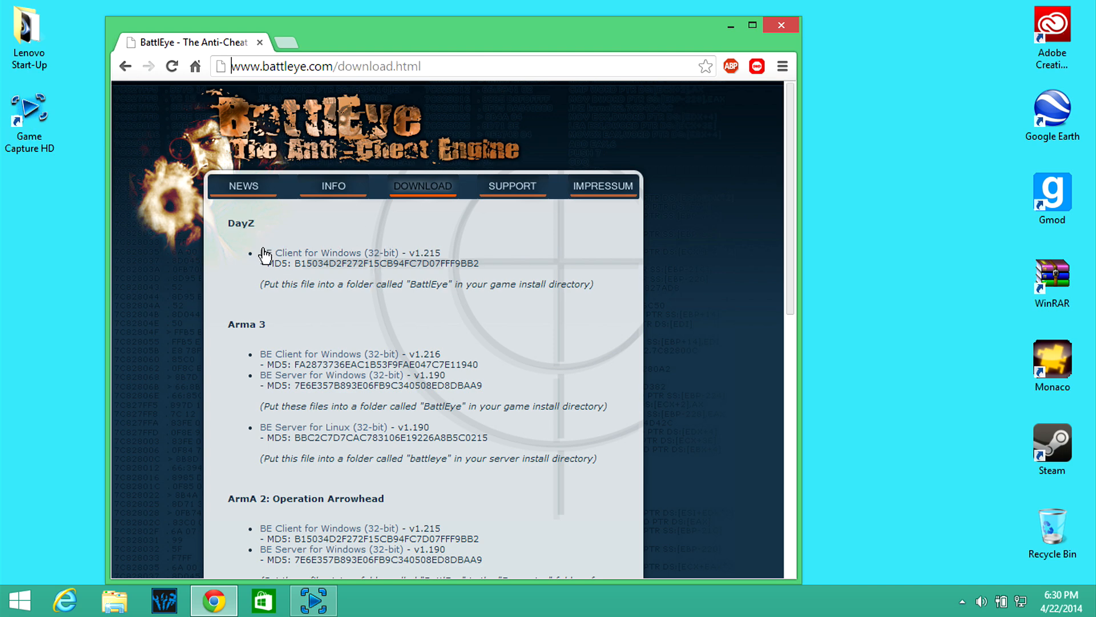
mouse_move(321, 252)
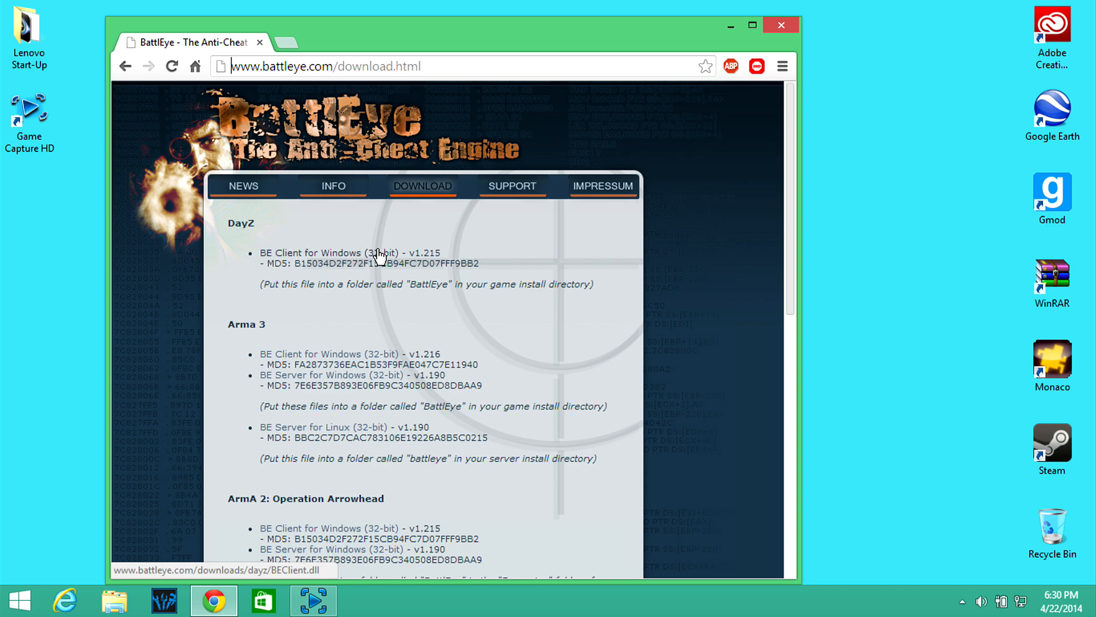
mouse_move(452, 259)
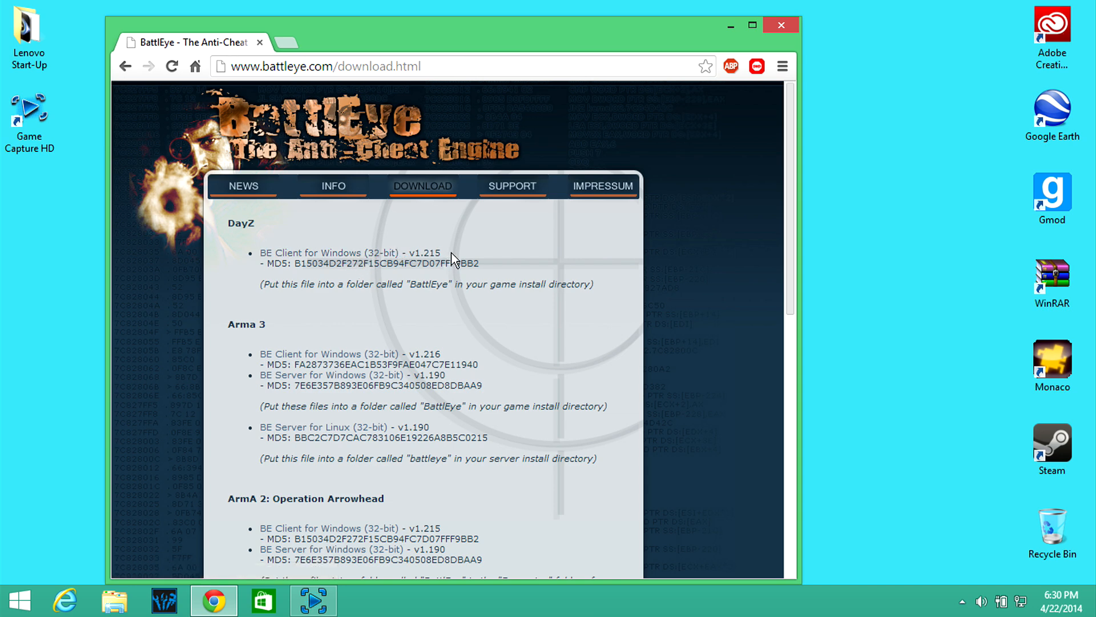
mouse_move(318, 262)
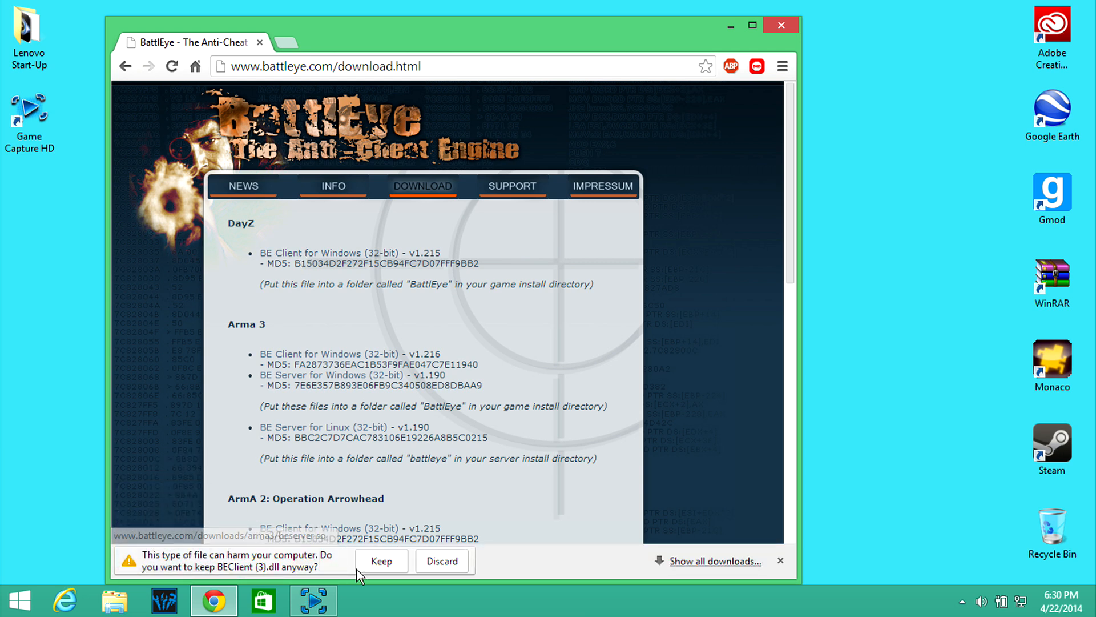
left_click(381, 560)
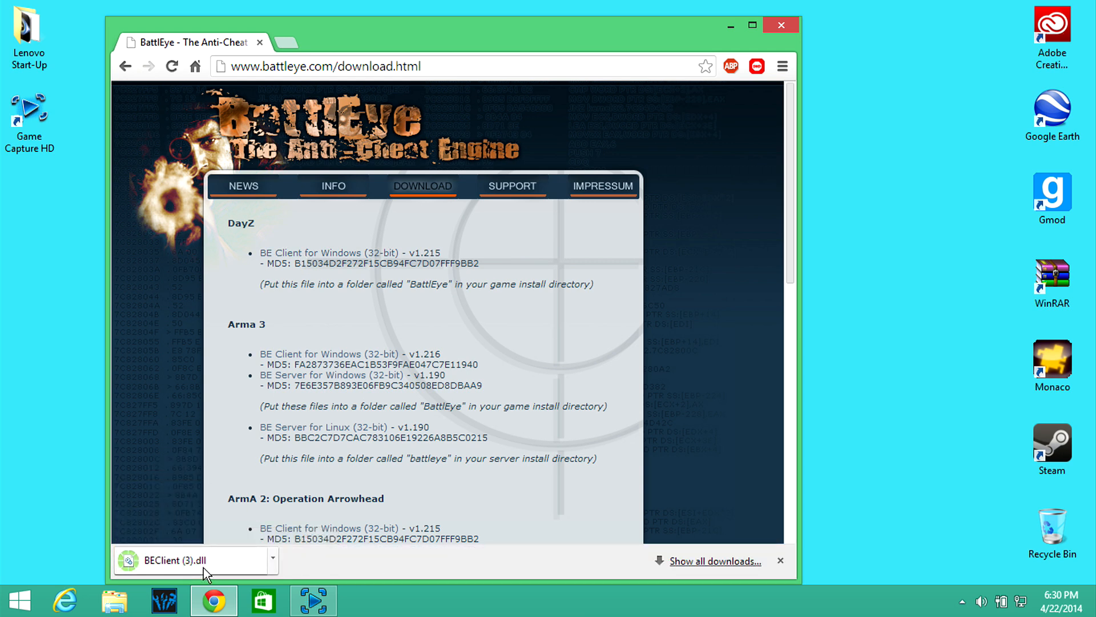
left_click_drag(196, 560, 30, 287)
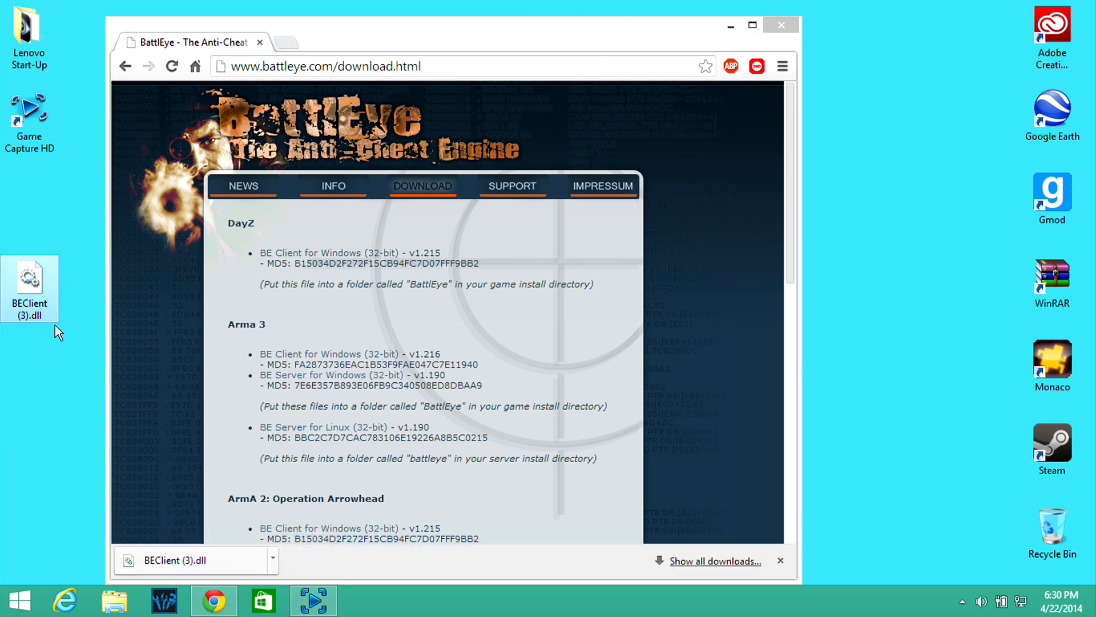
mouse_move(780, 25)
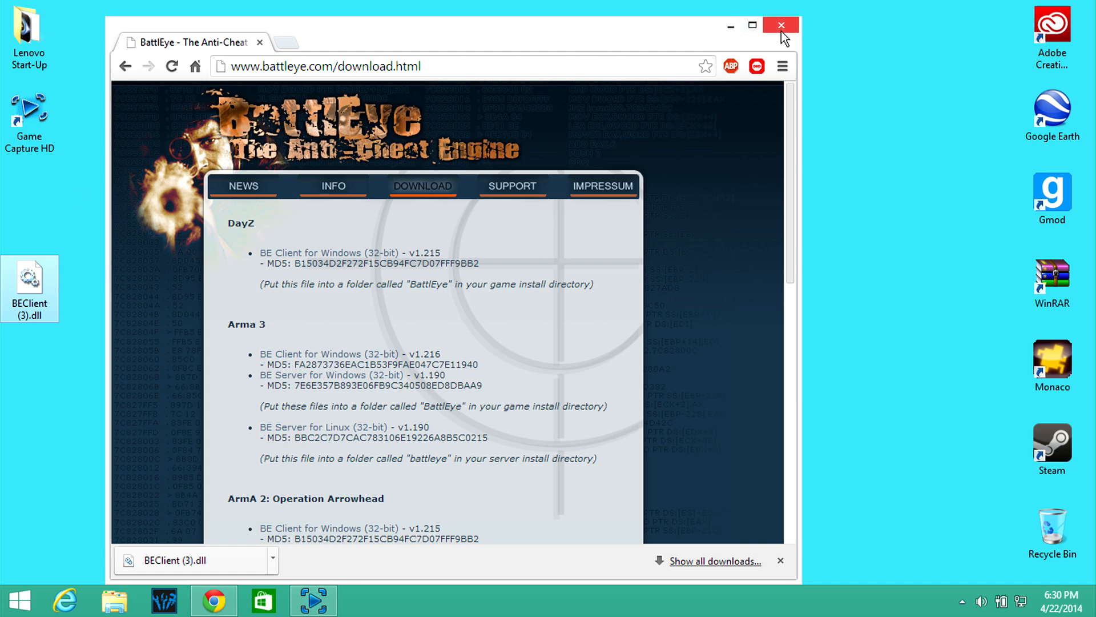
mouse_move(781, 25)
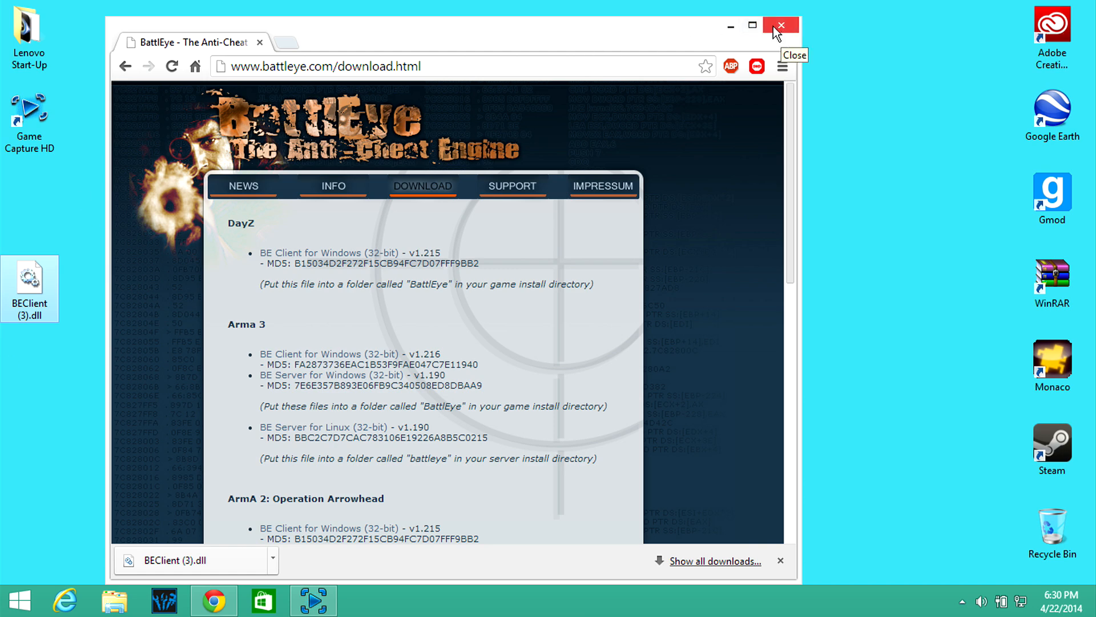
left_click(781, 25)
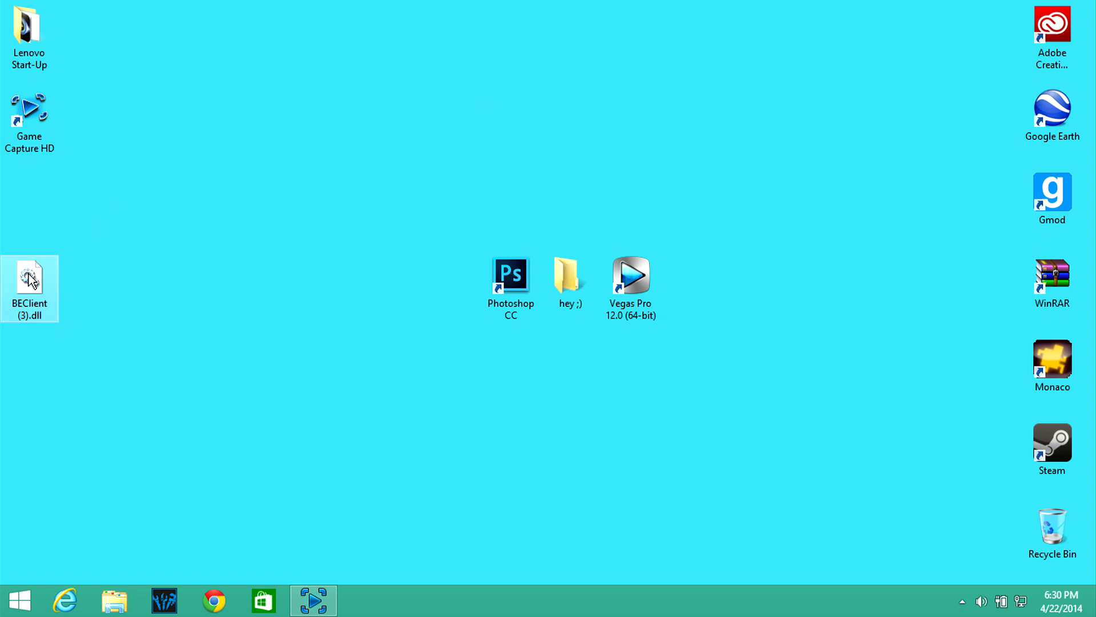
- Rename BEClient (3).dll on the desktop to BEClient.dll
right_click(29, 280)
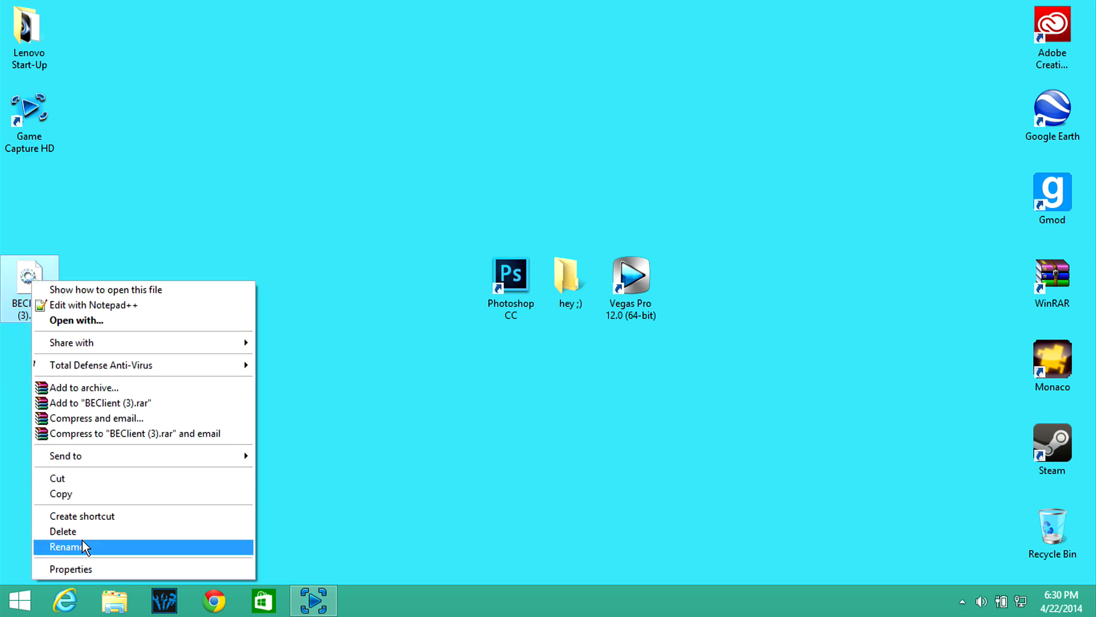
left_click(69, 546)
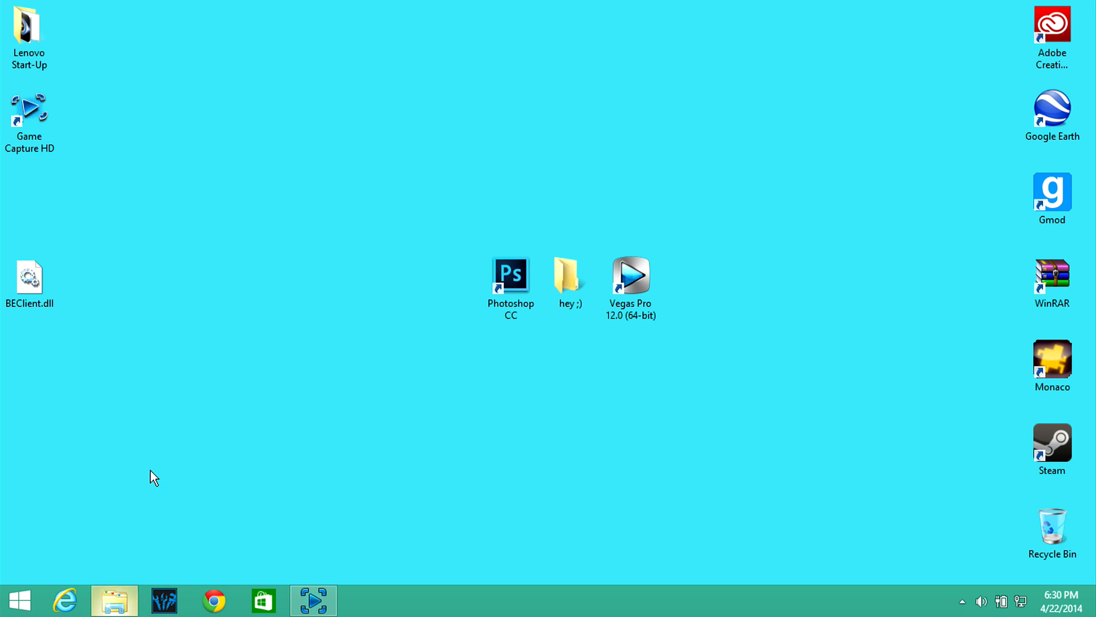
- Browse drive C: into Program Files (x86) and select the steam2 folder
left_click(115, 600)
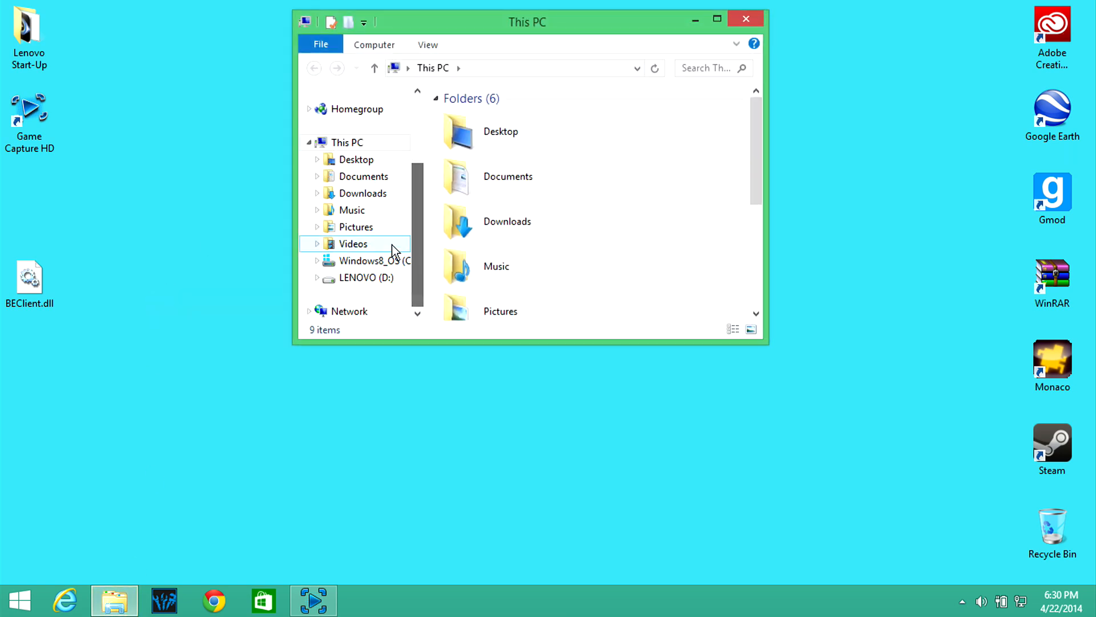
double_click(371, 260)
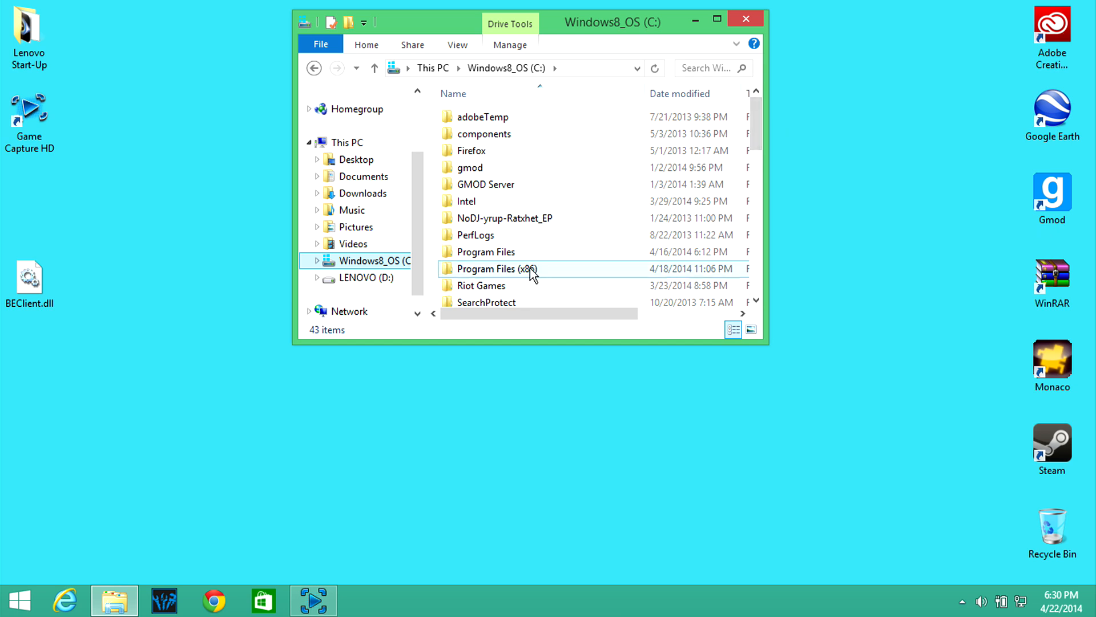
double_click(493, 268)
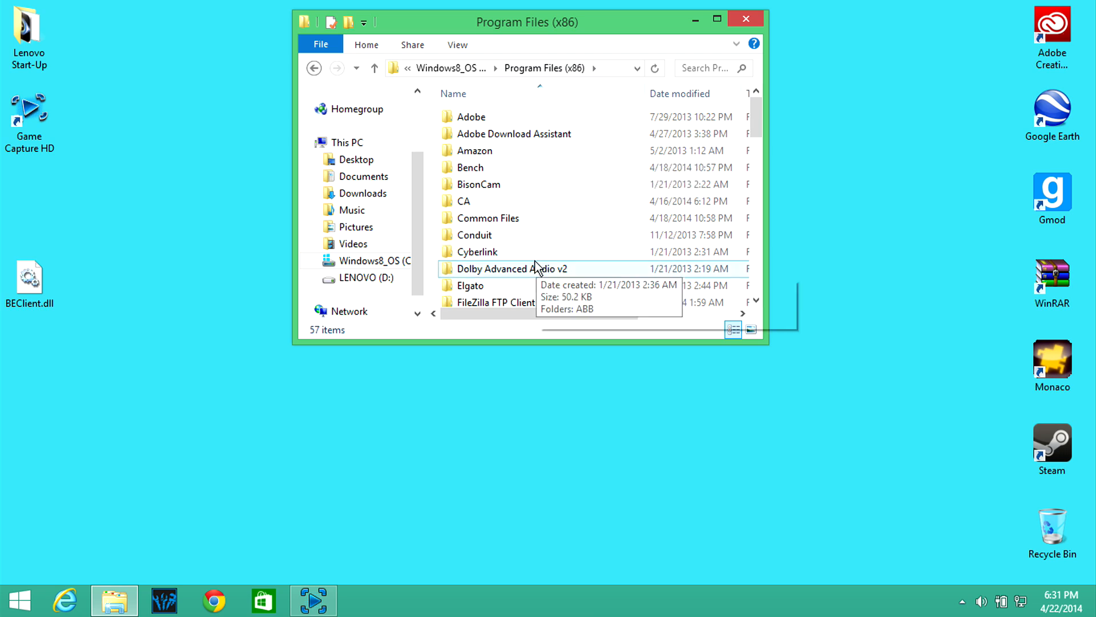
mouse_move(525, 222)
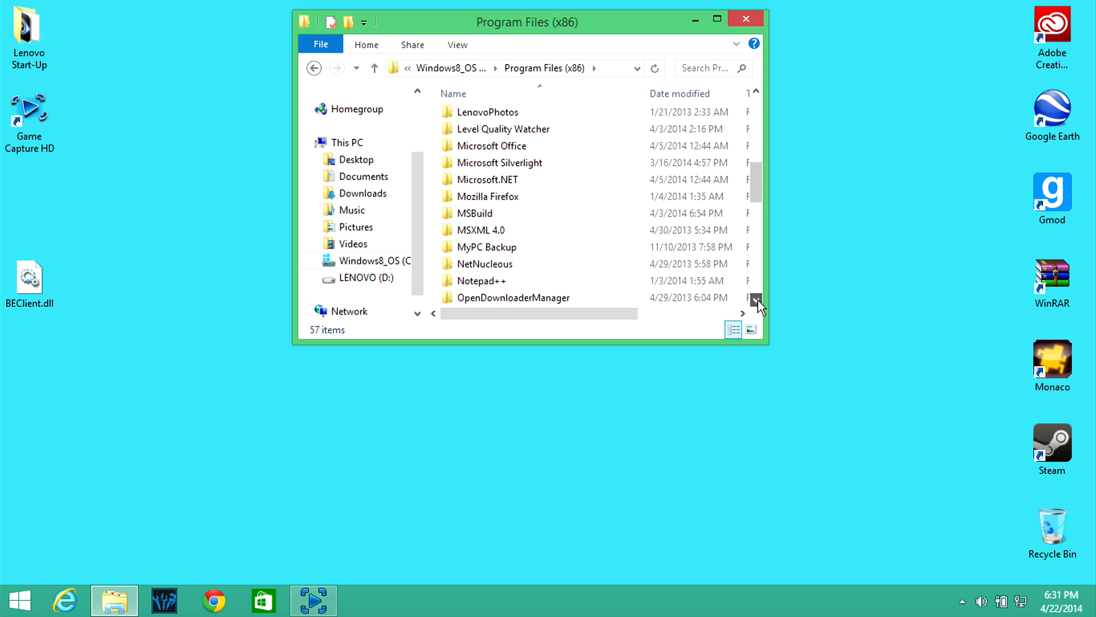
left_click(755, 298)
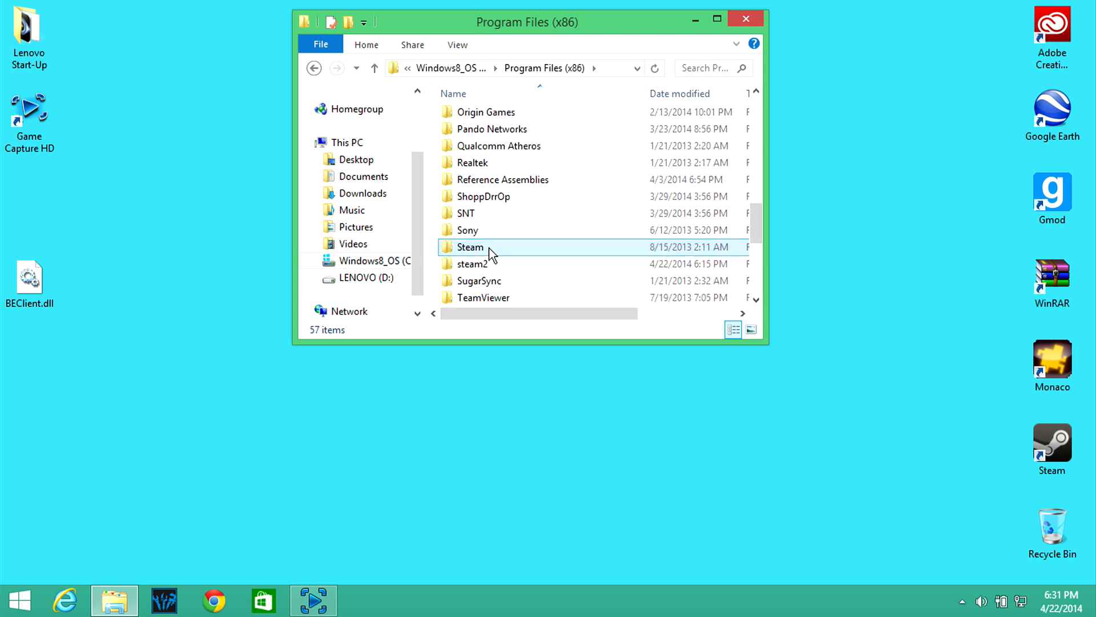
left_click(475, 263)
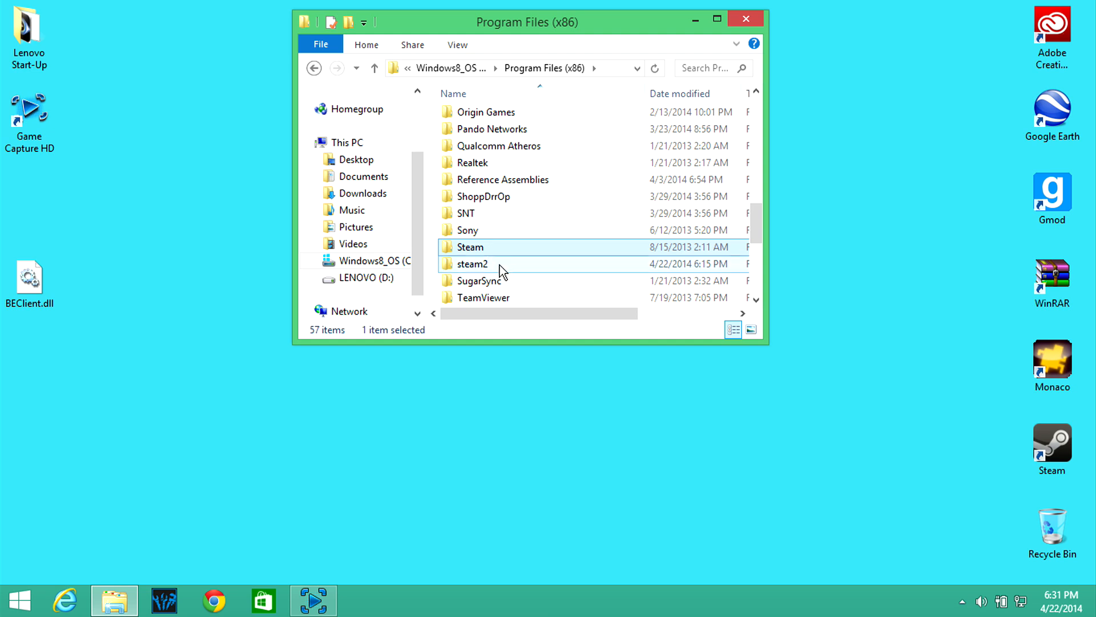
left_click(472, 264)
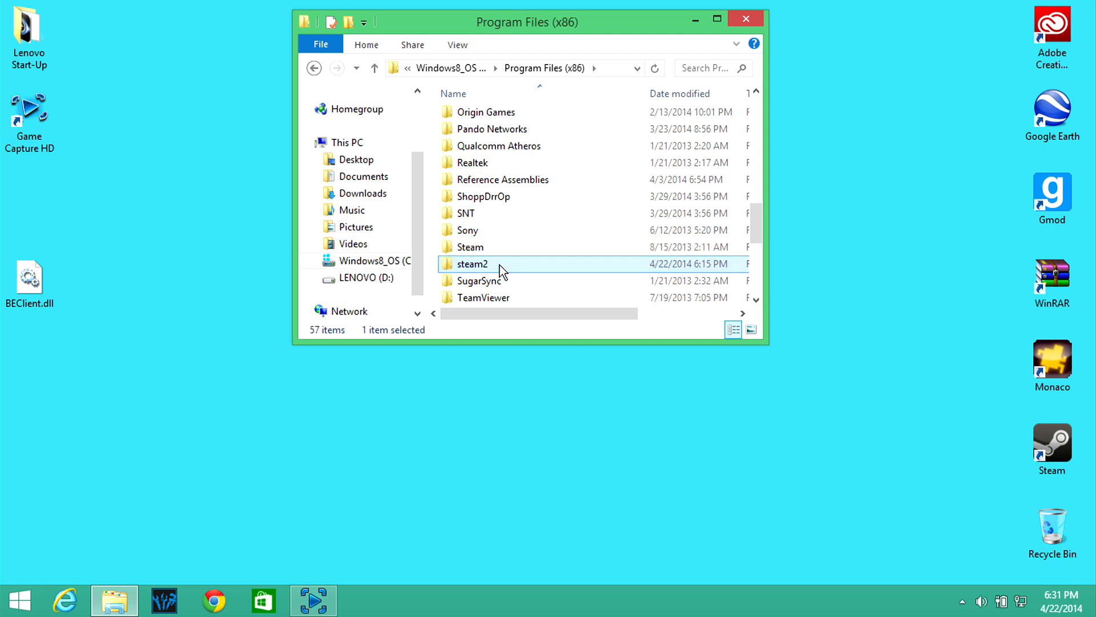
mouse_move(486, 269)
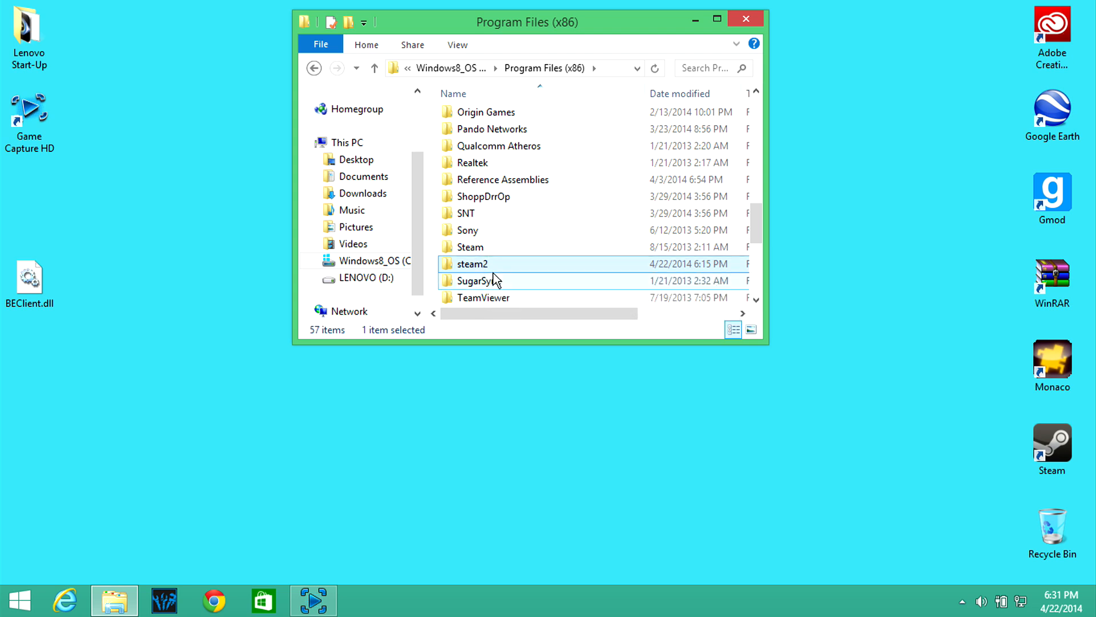
- Navigate steam2 > SteamApps > common > DayZ into the BattlEye folder
double_click(471, 263)
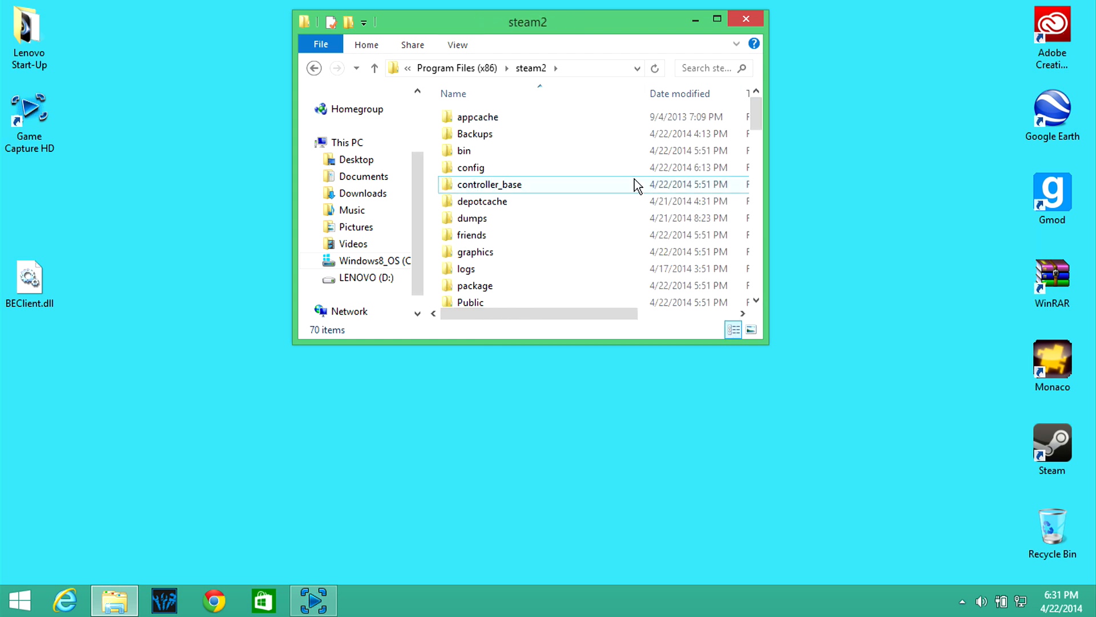
scroll("down", 3)
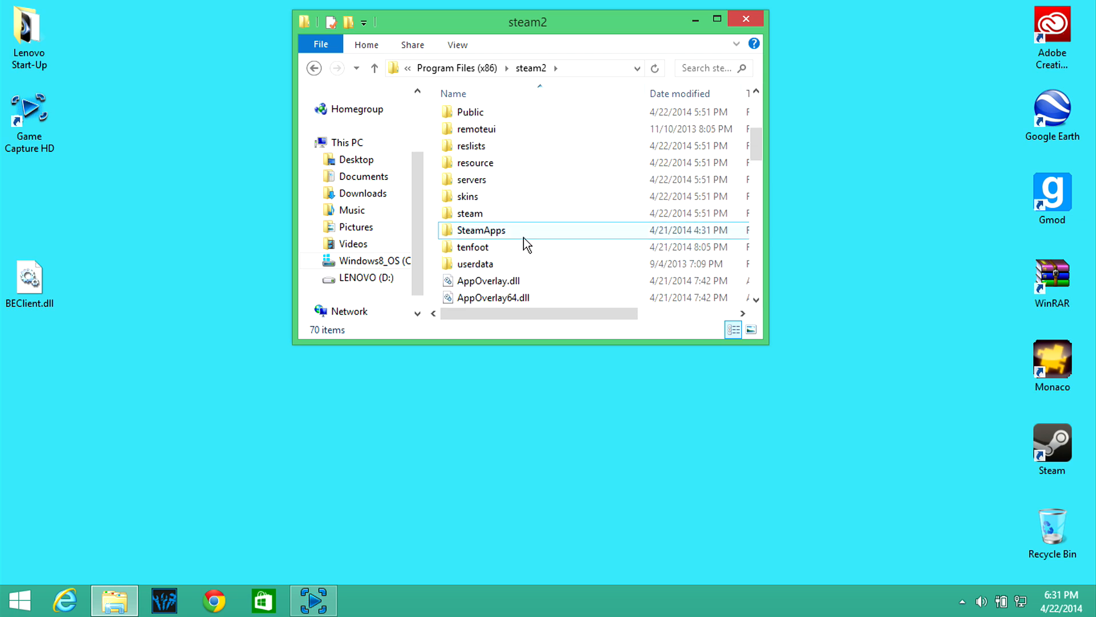
double_click(480, 230)
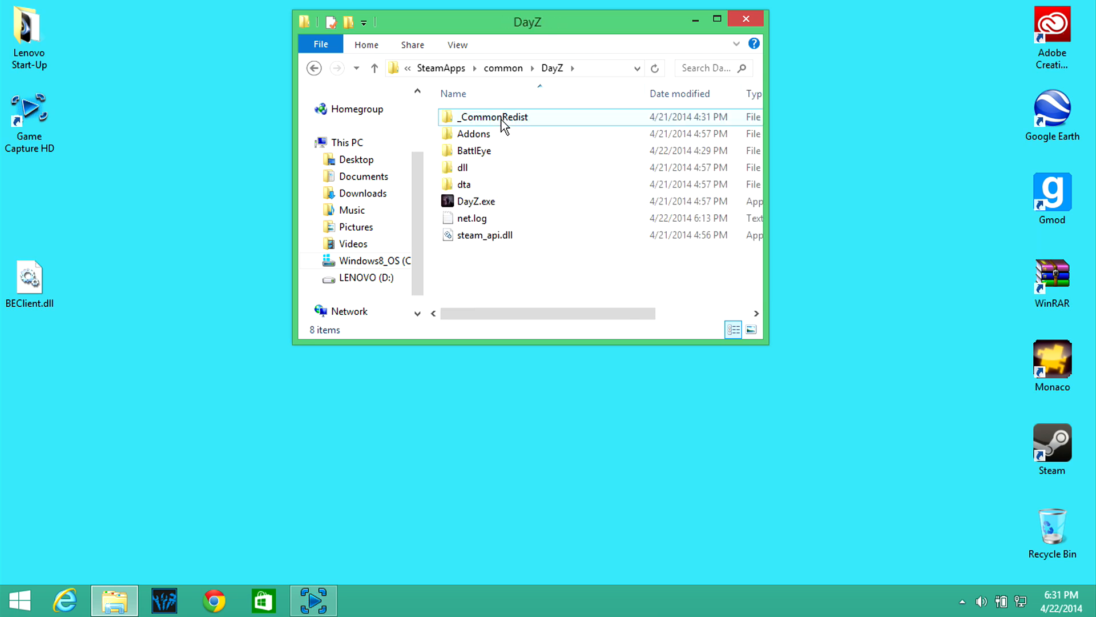
left_click(472, 217)
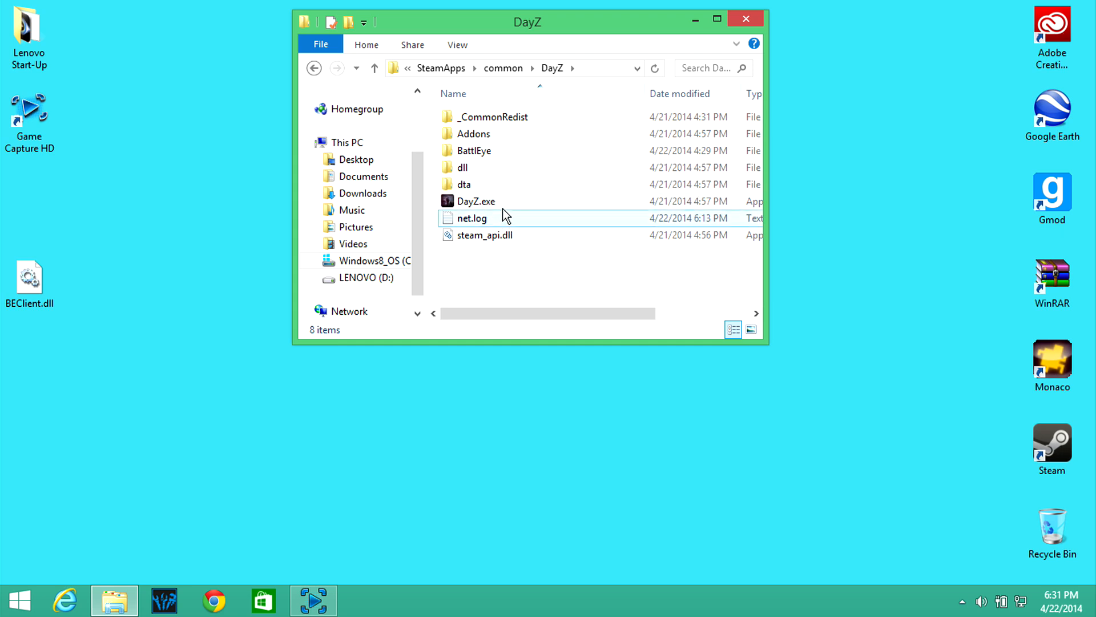
double_click(473, 150)
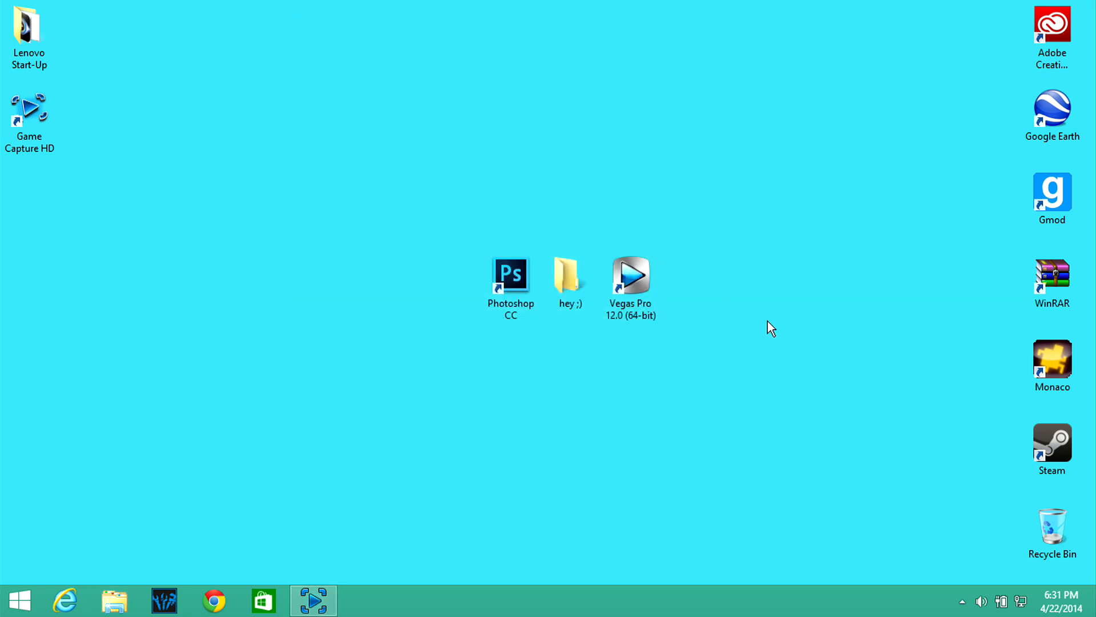
mouse_move(843, 292)
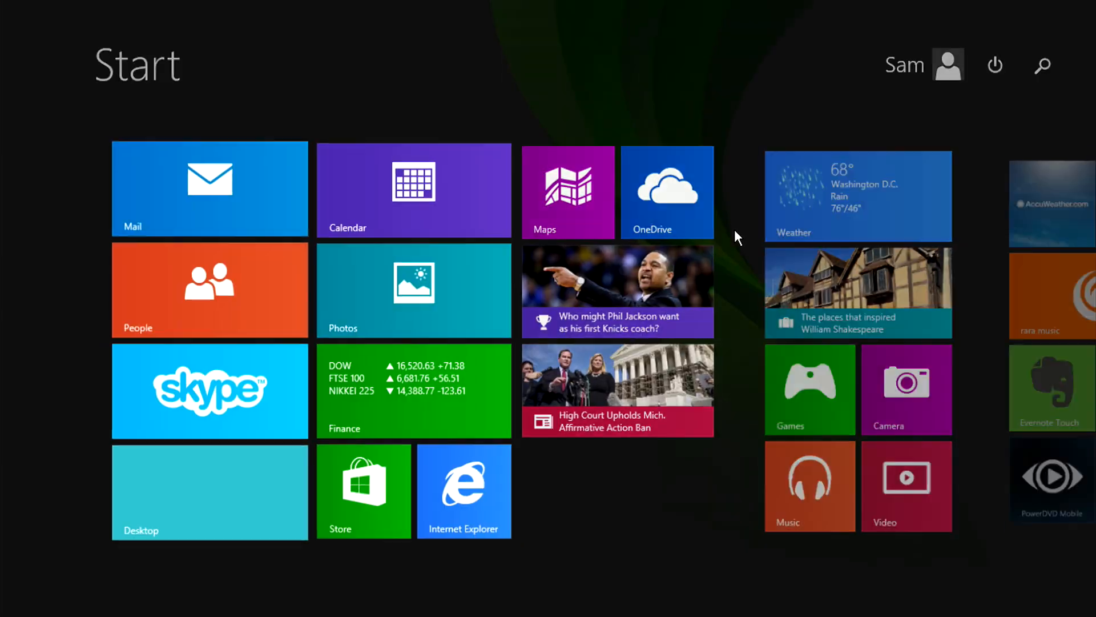
- Restart the computer from the Start screen's power options
left_click(994, 65)
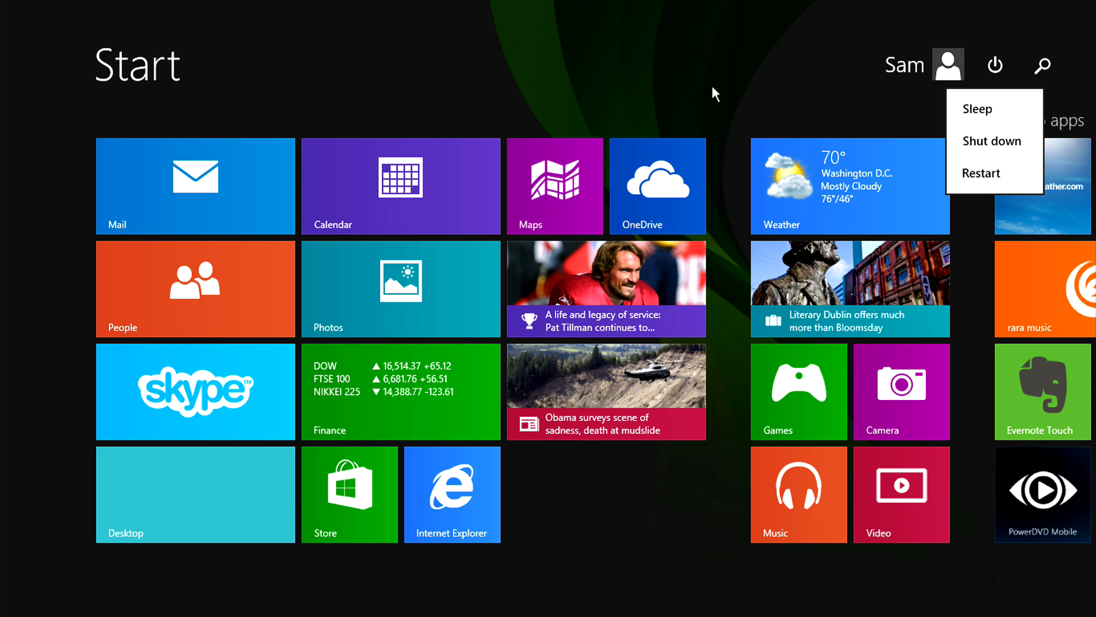
left_click(195, 494)
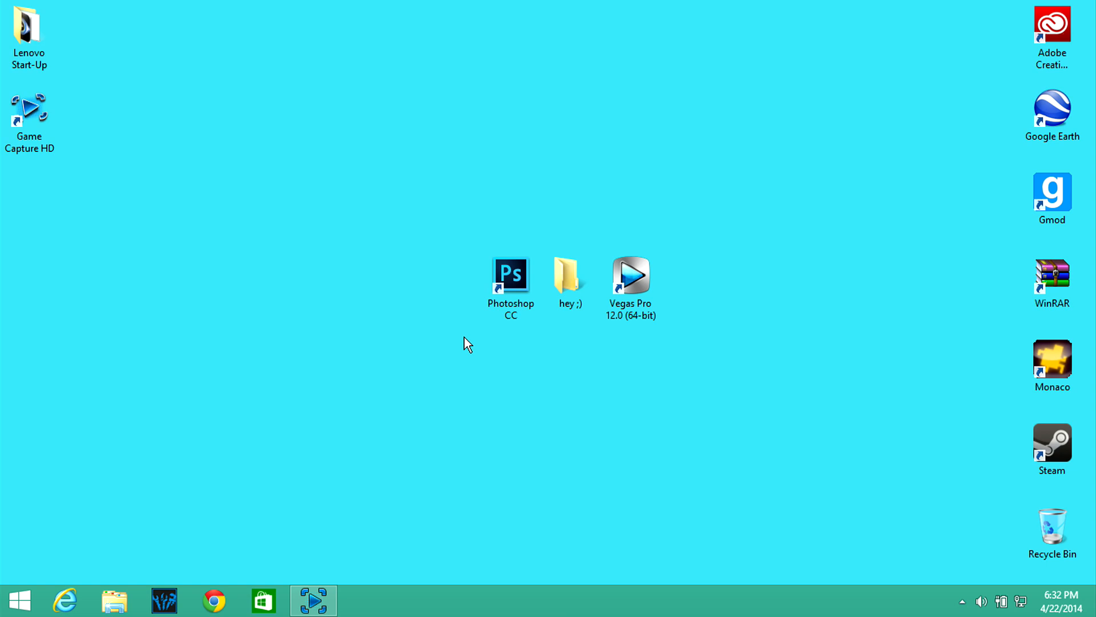
mouse_move(990, 430)
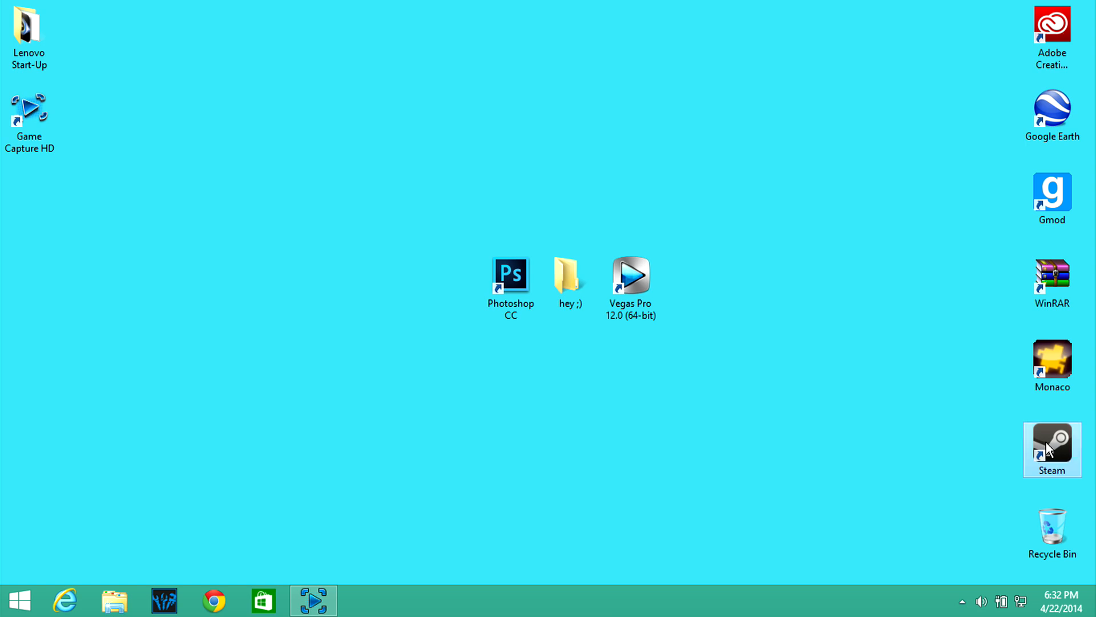
- Run the Steam shortcut as administrator and approve the User Account Control prompt
right_click(1052, 449)
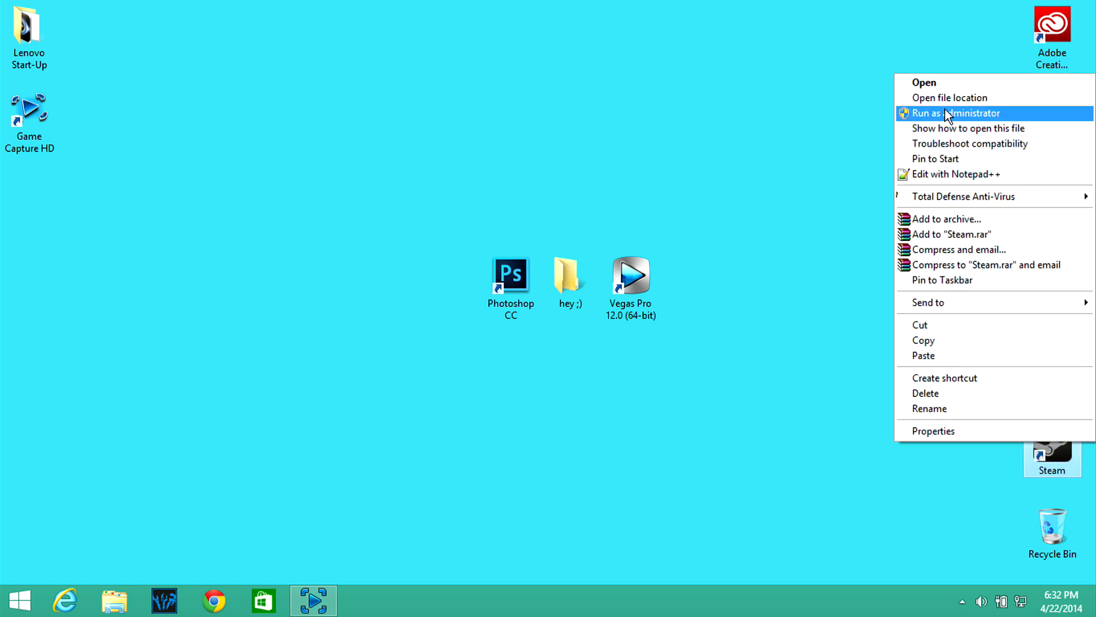
left_click(952, 114)
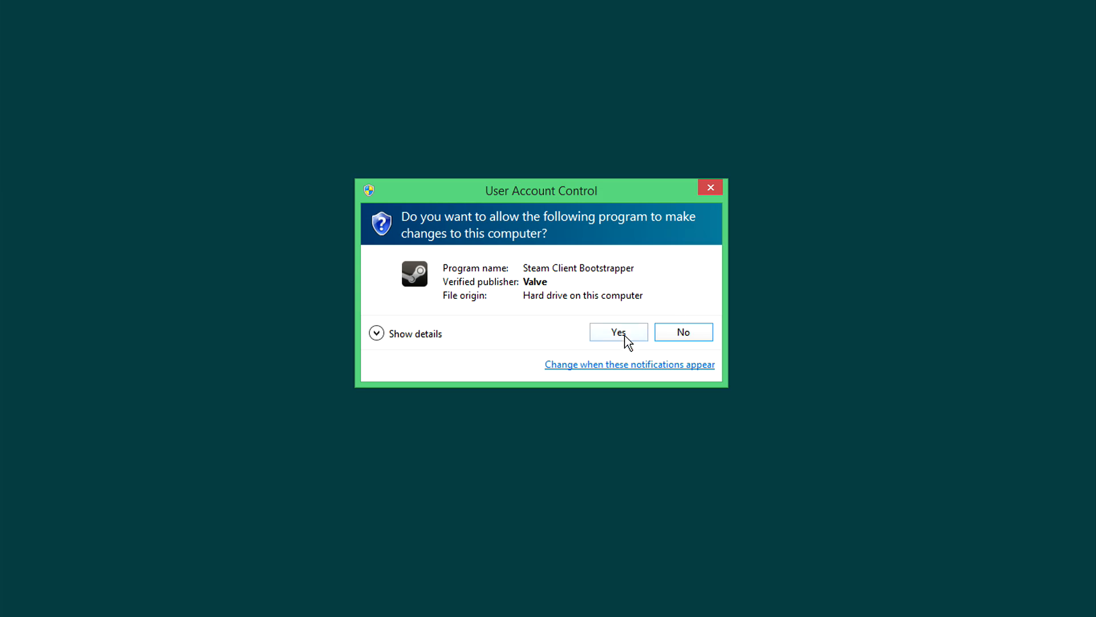
left_click(617, 331)
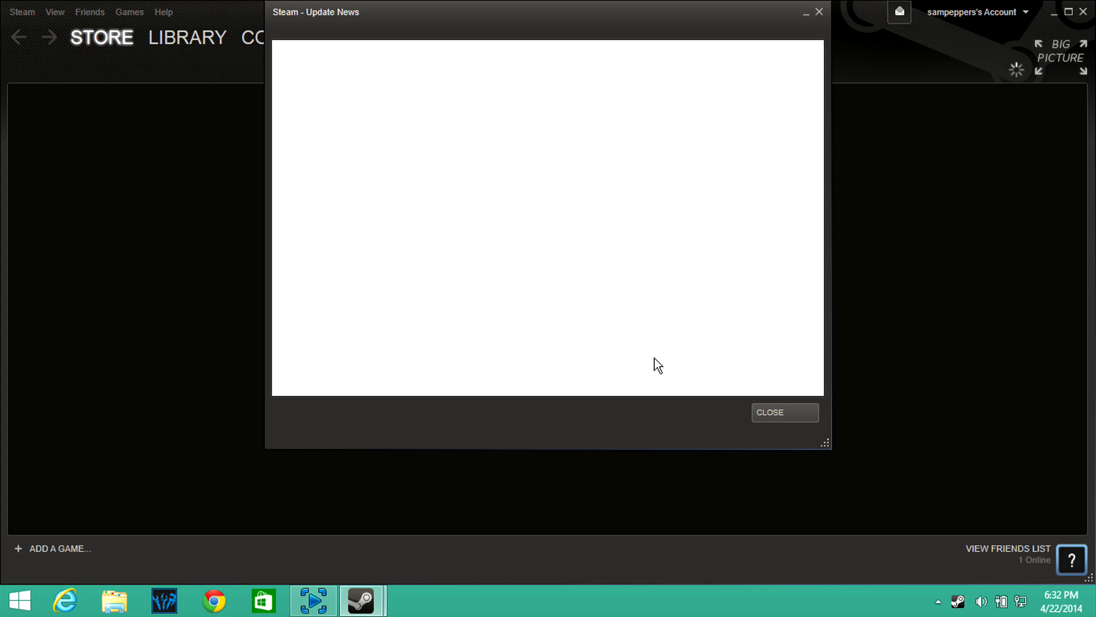
- Dismiss Update News, view recommended store categories, and open the profile's friend activity
left_click(783, 412)
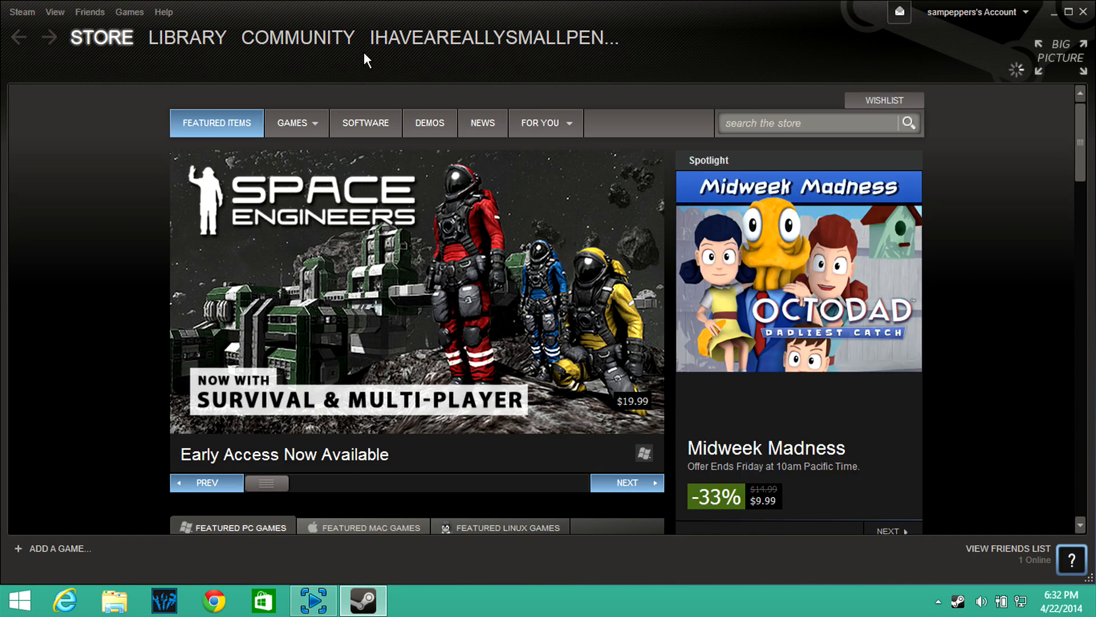
left_click(544, 122)
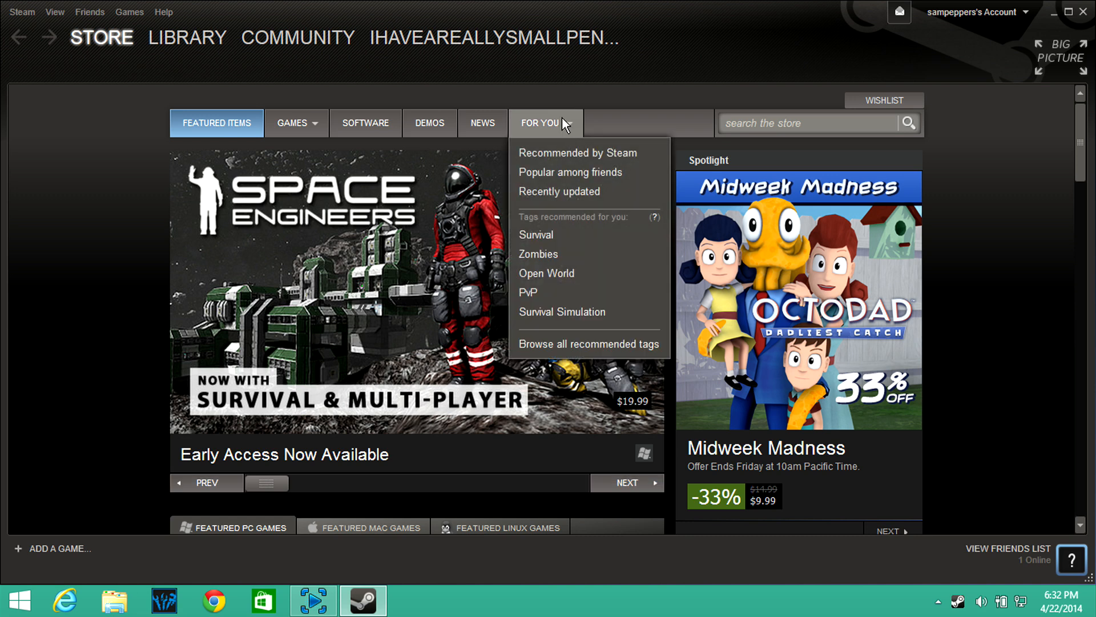
left_click(495, 37)
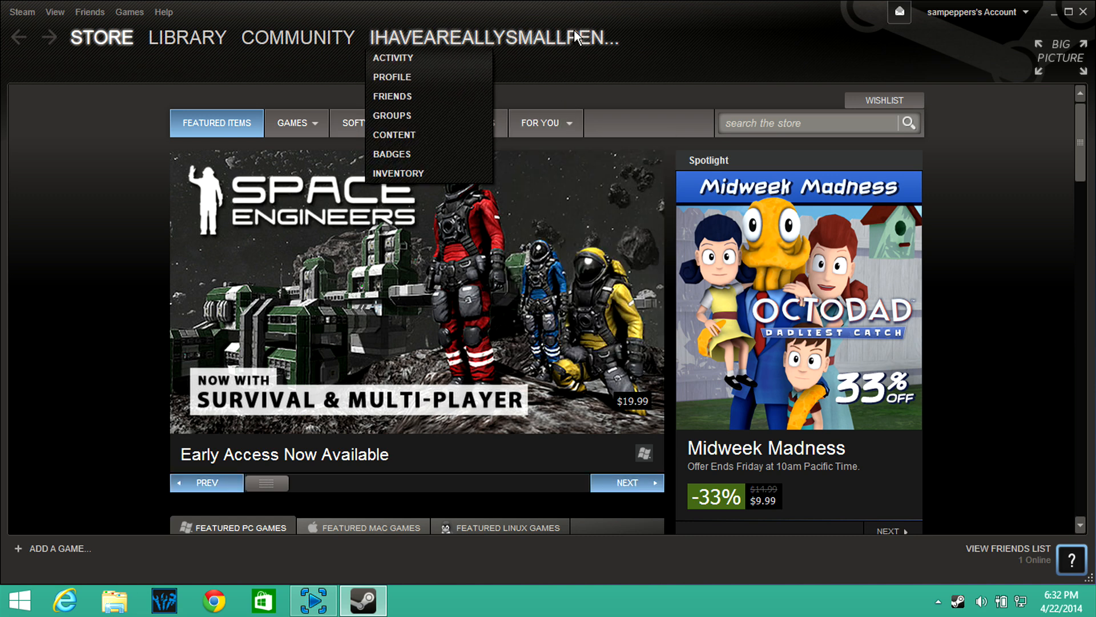
left_click(392, 58)
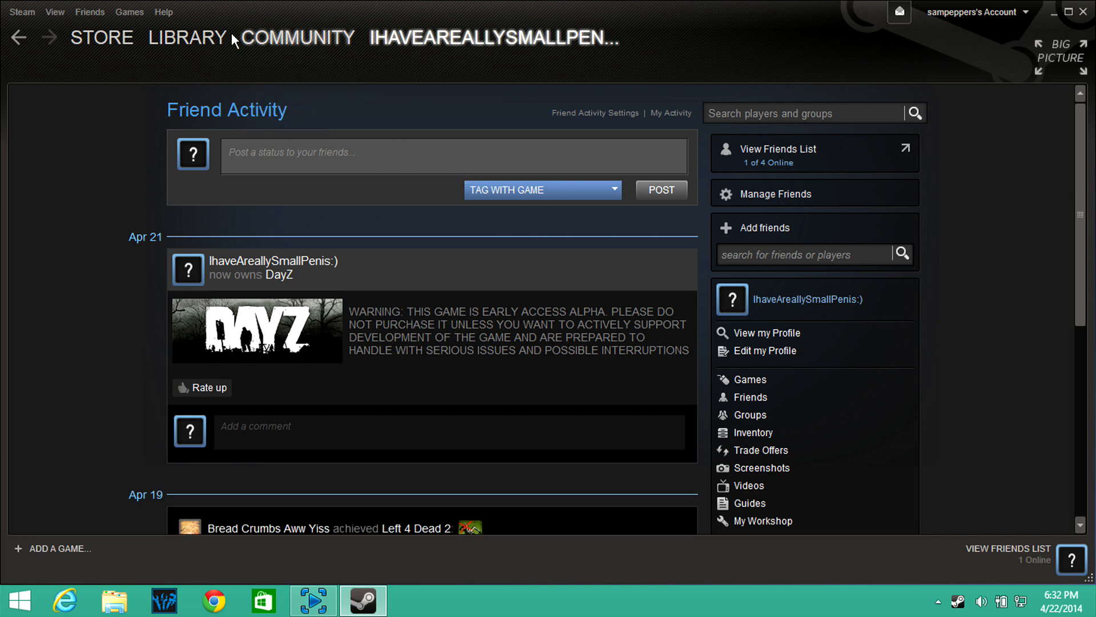
- Return from Community to the Store front page, toggle the genres list, and close Steam
left_click(297, 37)
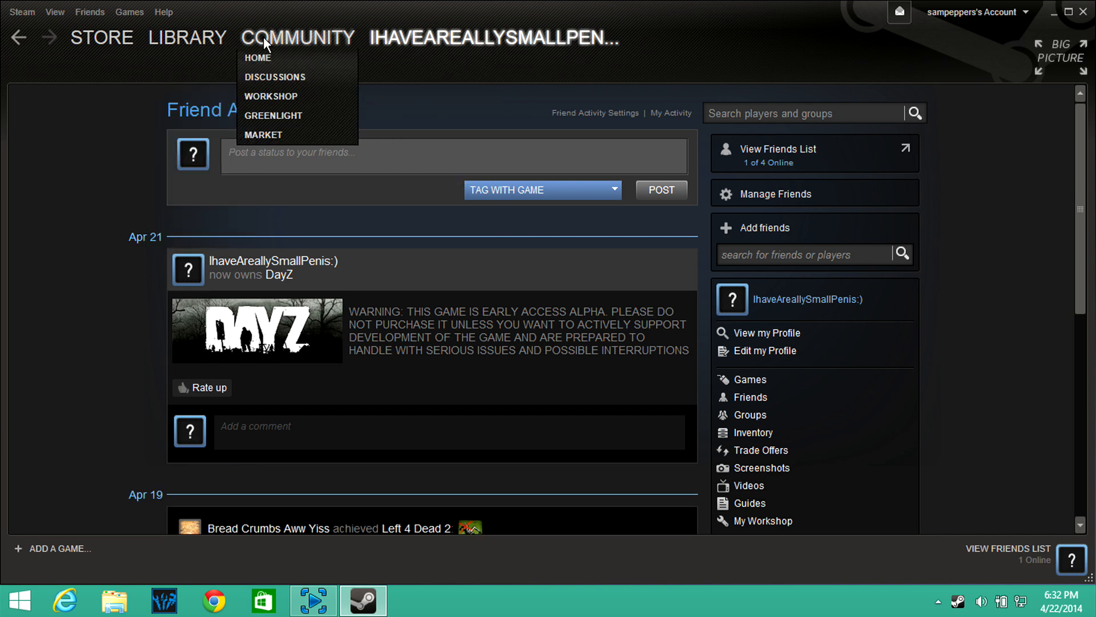
left_click(102, 37)
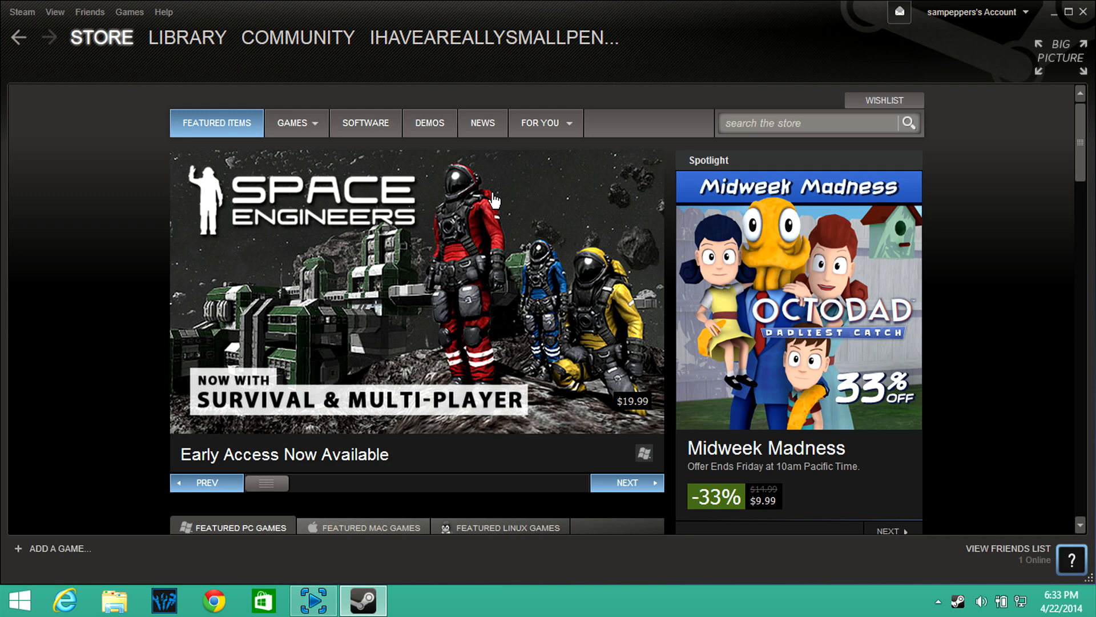
mouse_move(500, 205)
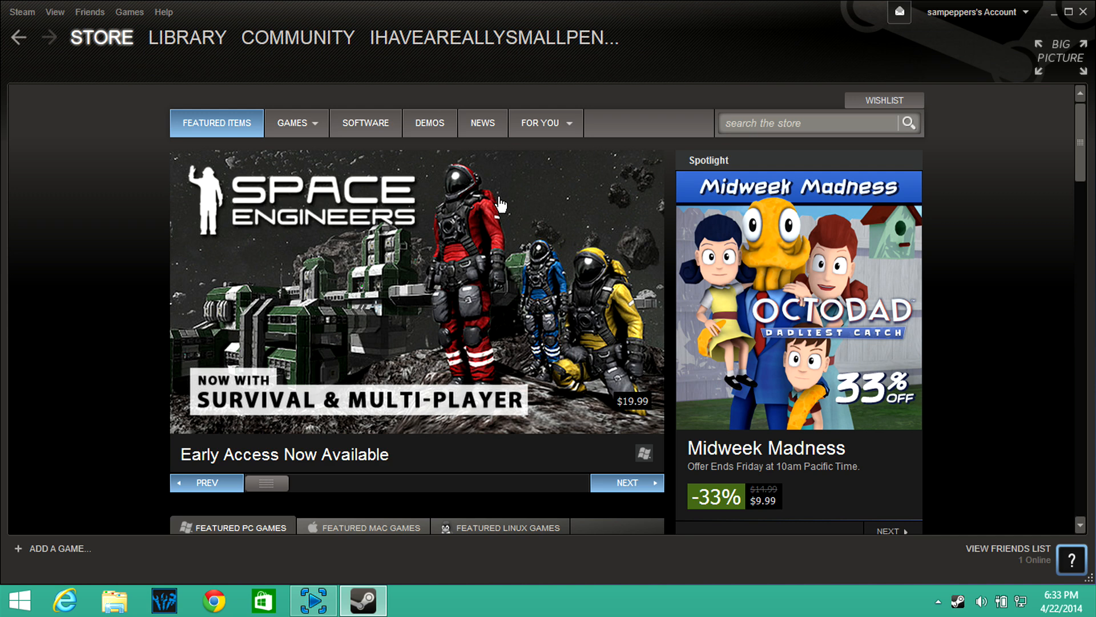
left_click(292, 122)
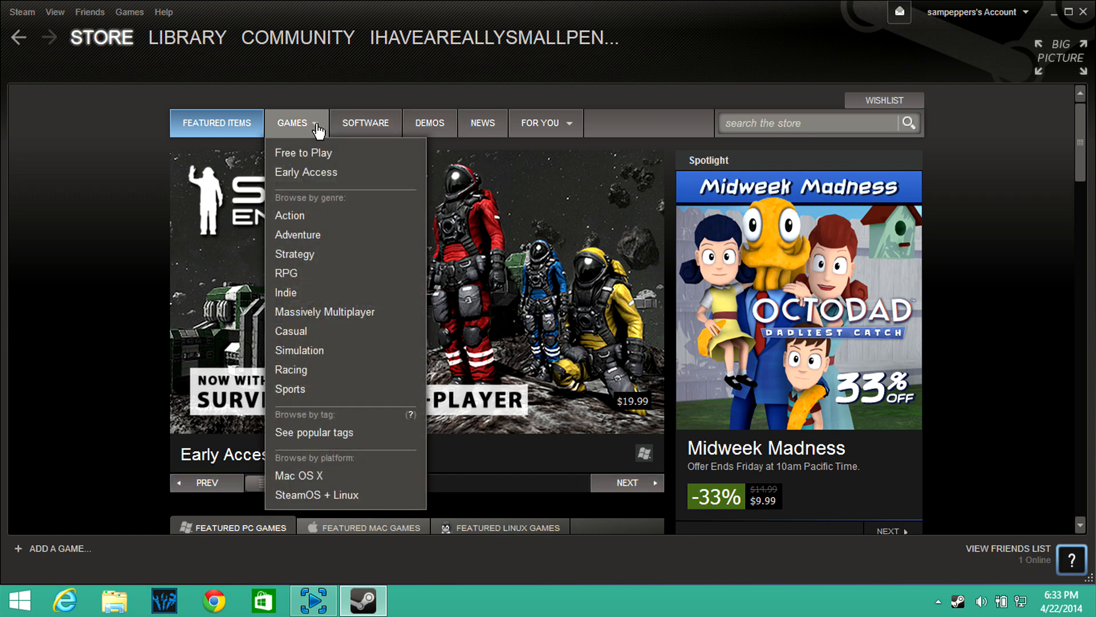
left_click(291, 122)
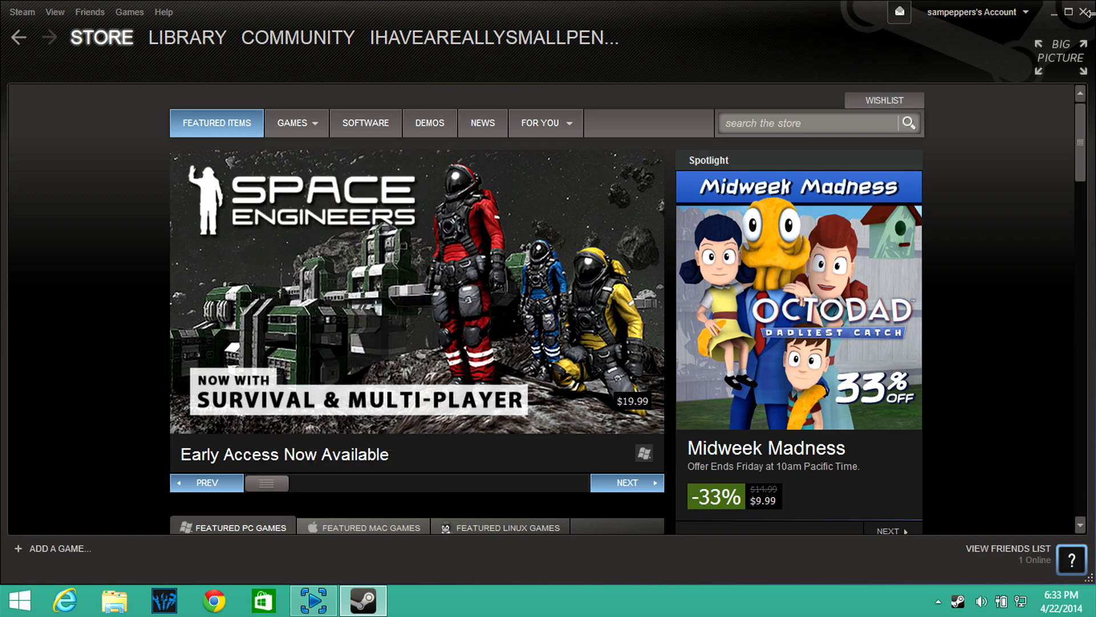
mouse_move(1085, 13)
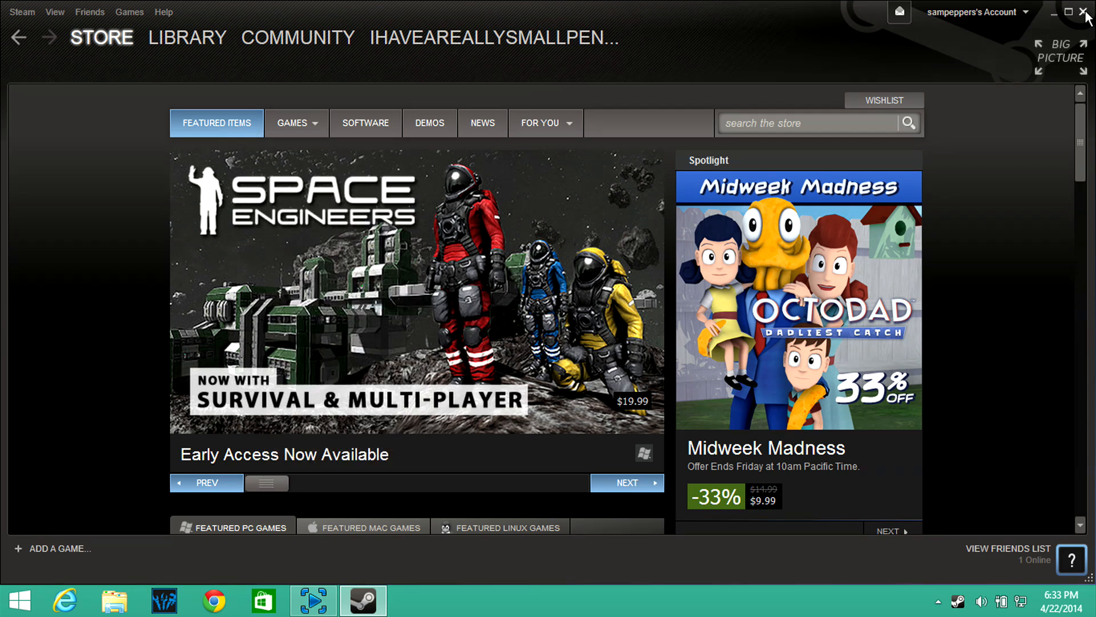
left_click(1088, 12)
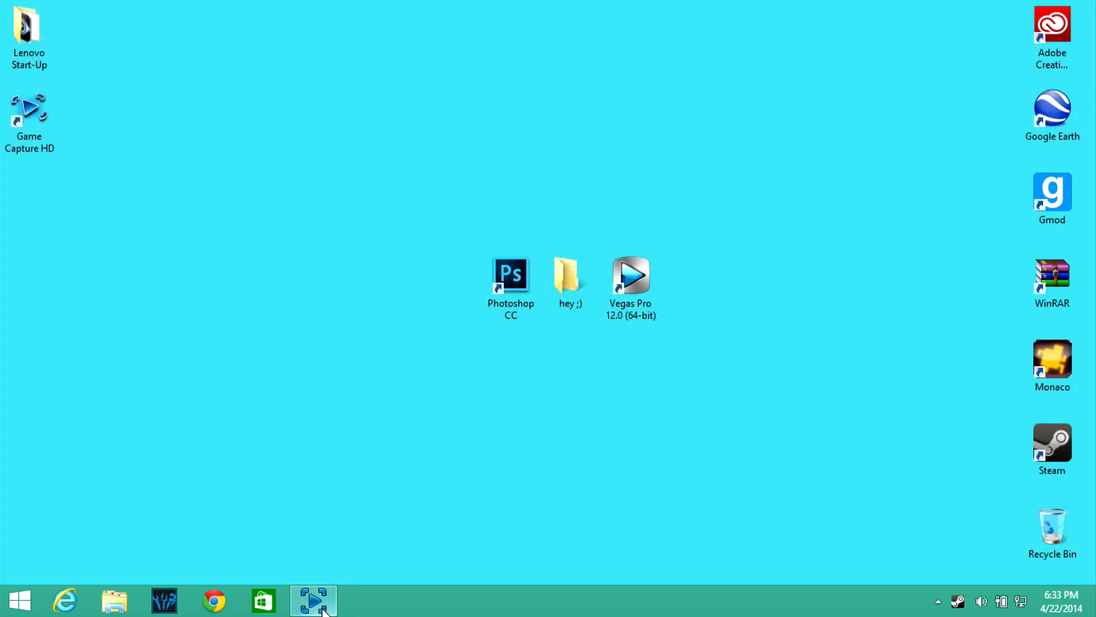
left_click(312, 600)
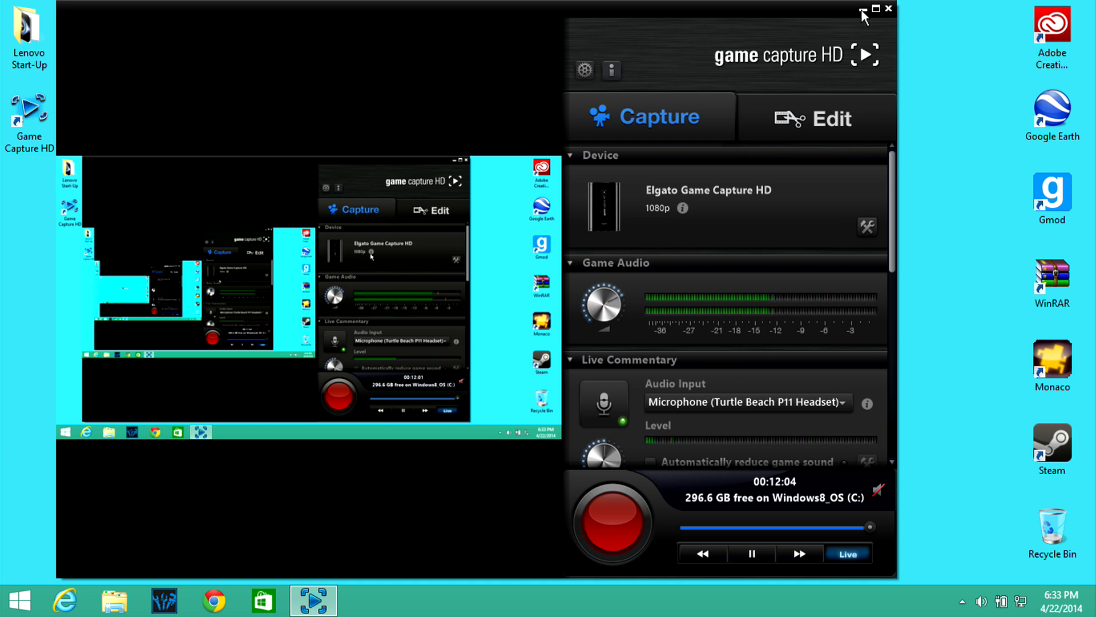
left_click(866, 8)
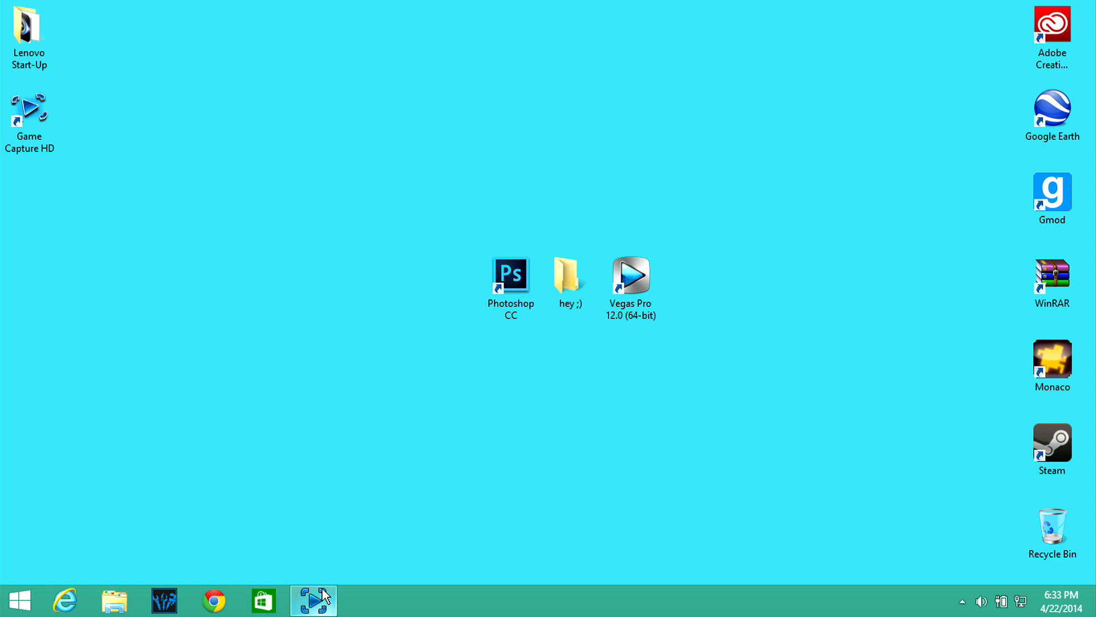
mouse_move(320, 556)
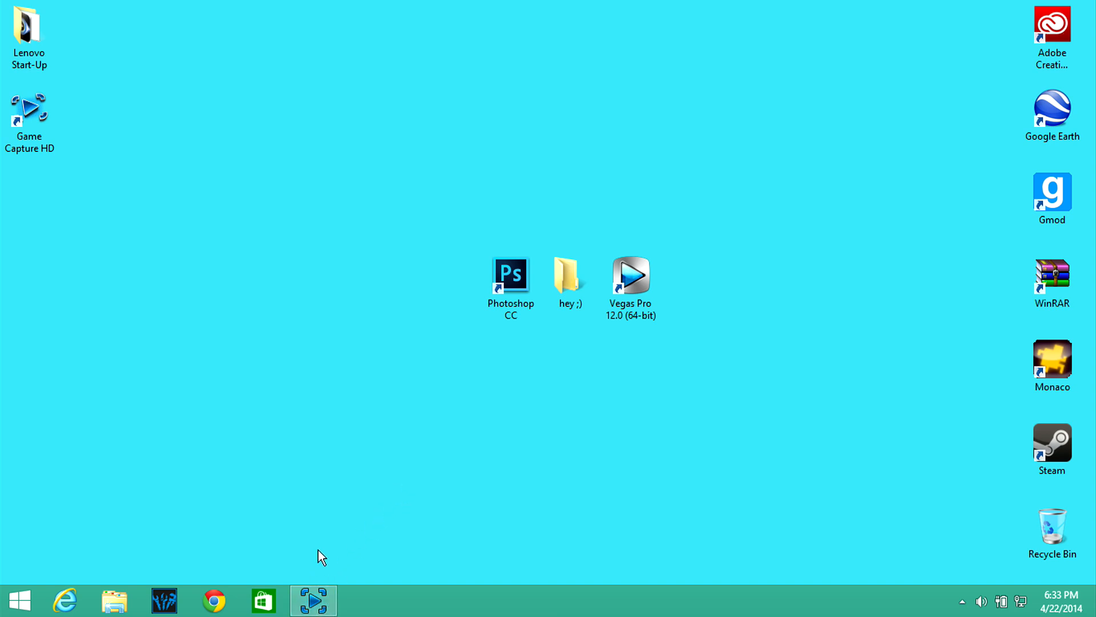
mouse_move(314, 544)
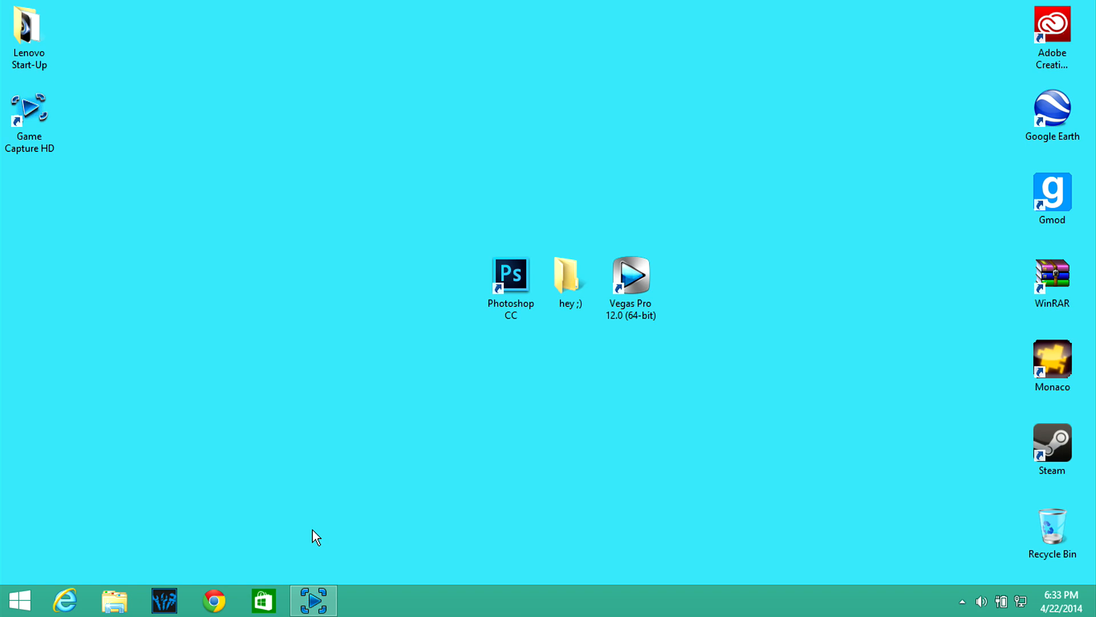
mouse_move(324, 520)
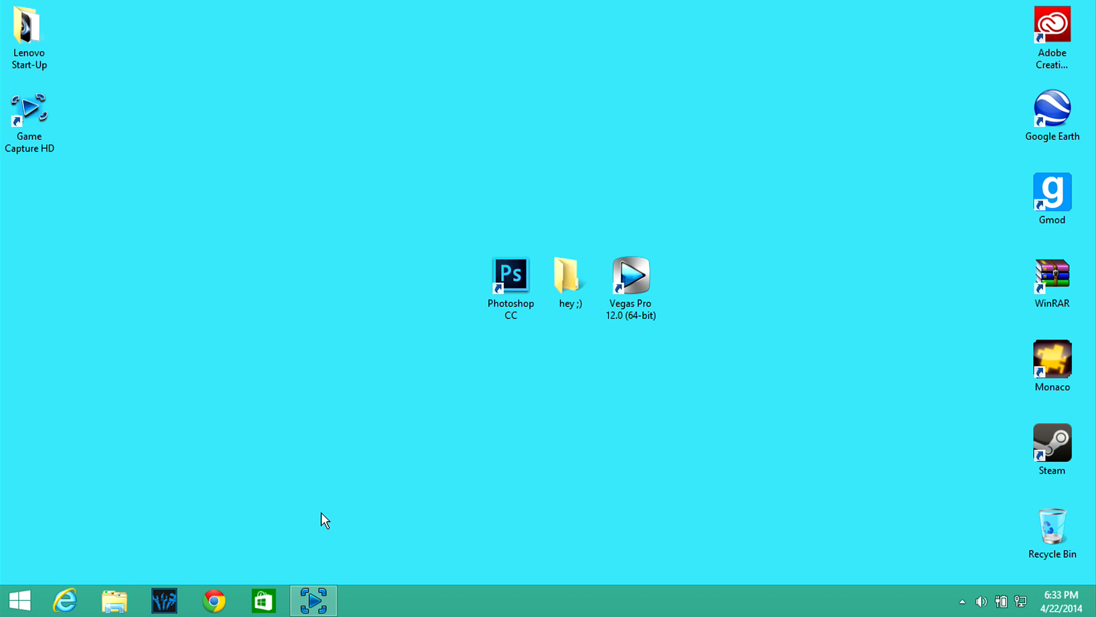